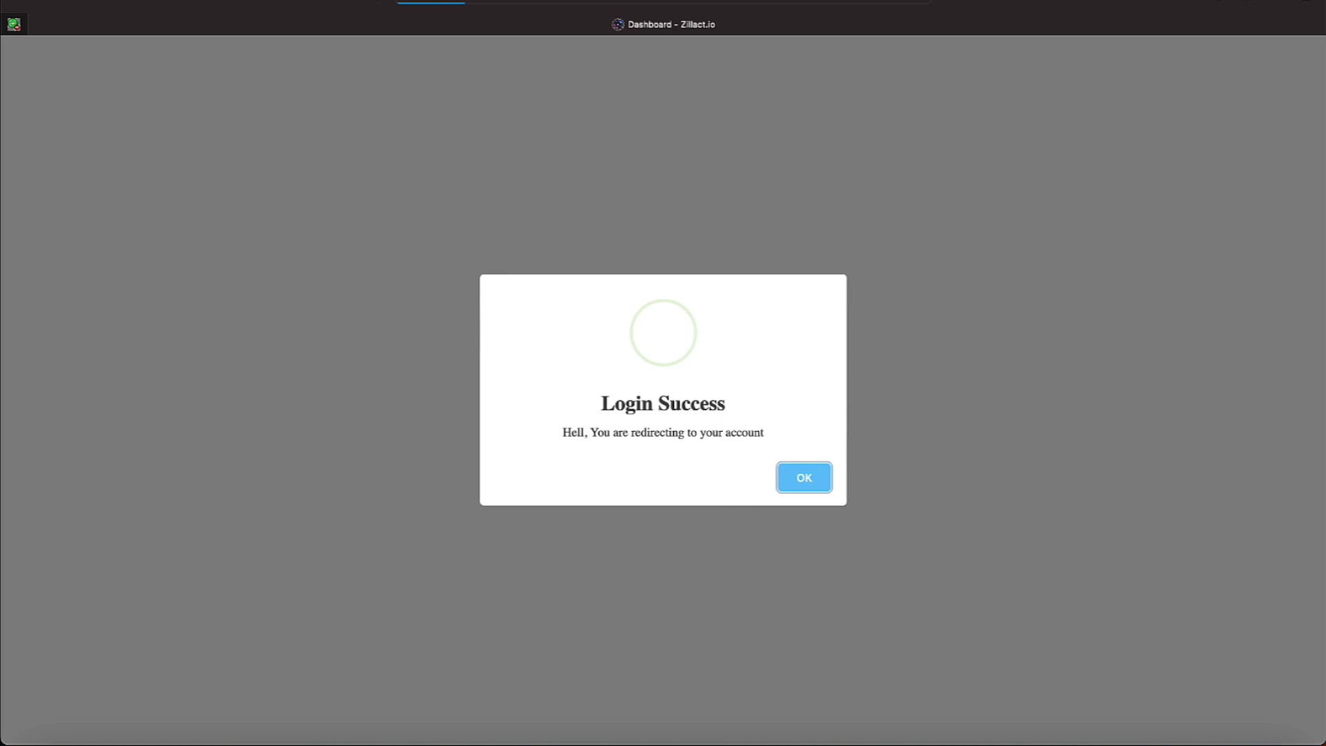
- Dismiss the Login Success message to reveal the balance, invested, earnings and withdrawal cards
left_click(803, 477)
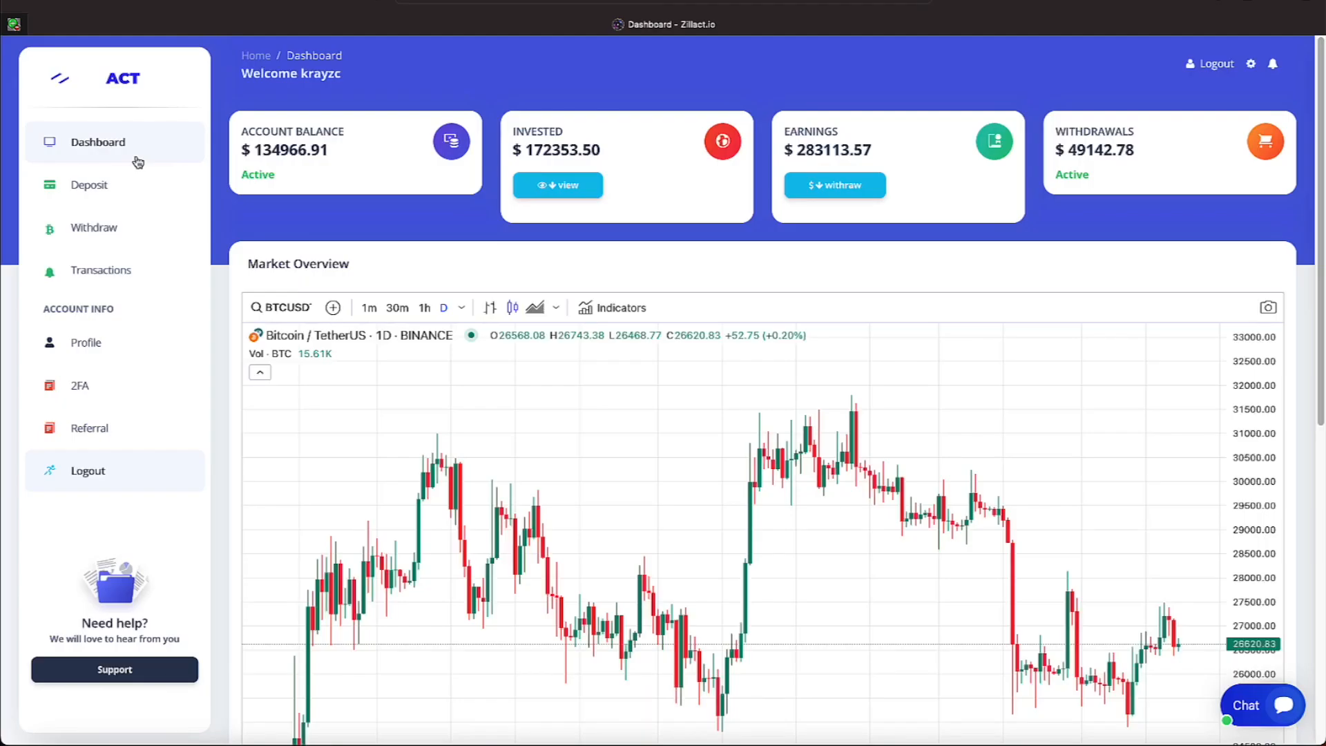
mouse_move(191, 305)
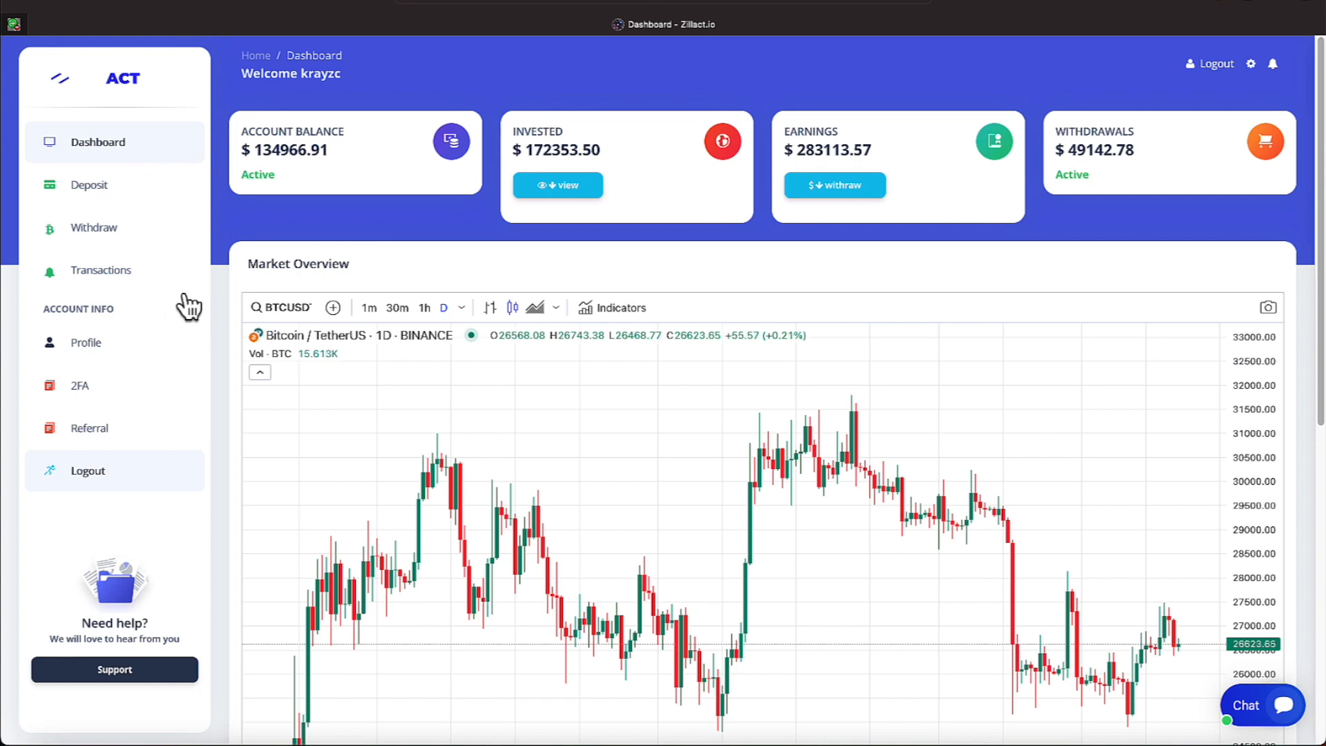
mouse_move(188, 306)
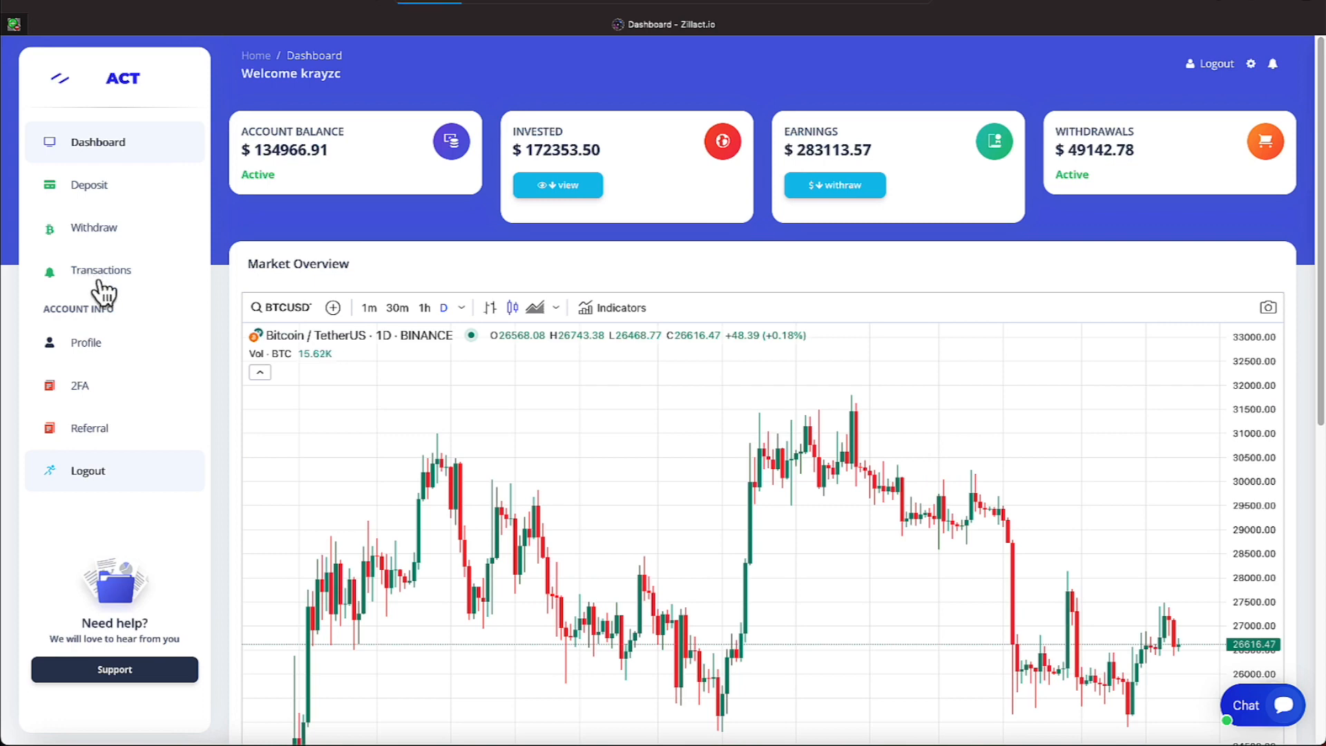
- Go to the Transactions page from the sidebar
left_click(101, 270)
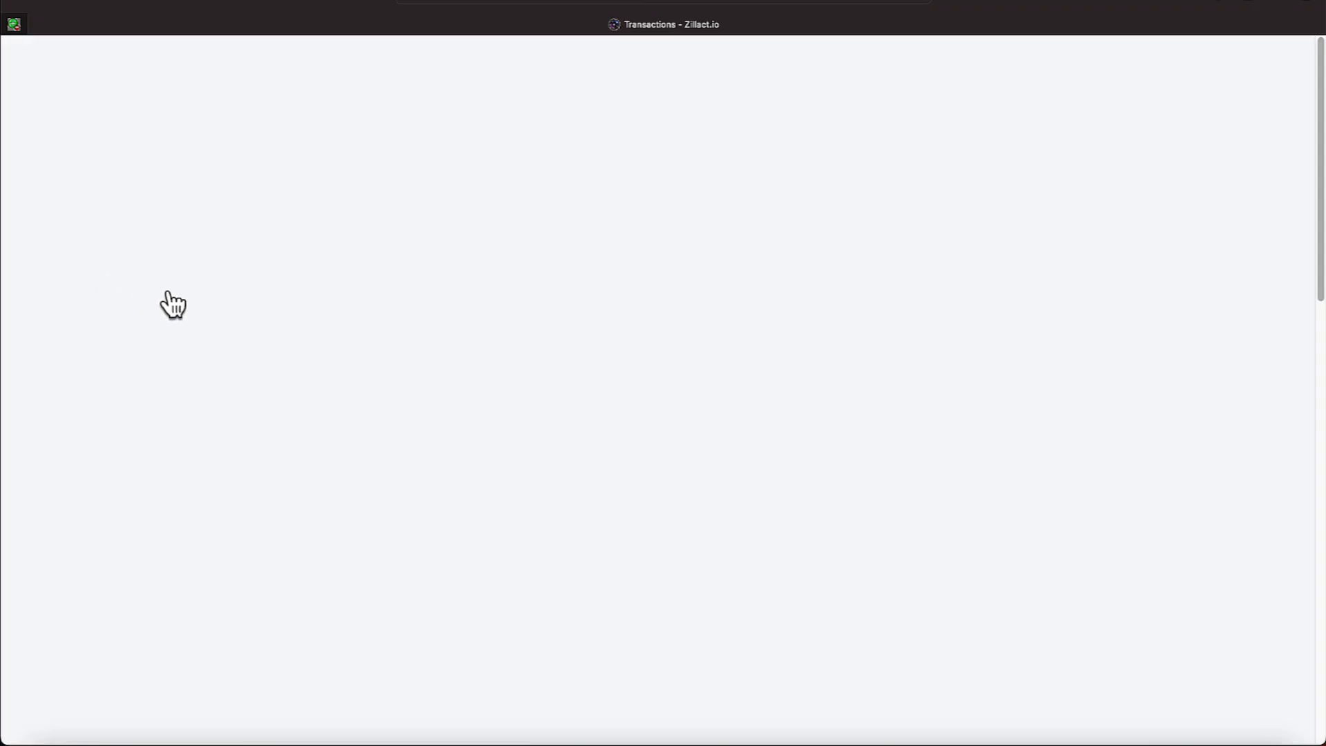
mouse_move(370, 334)
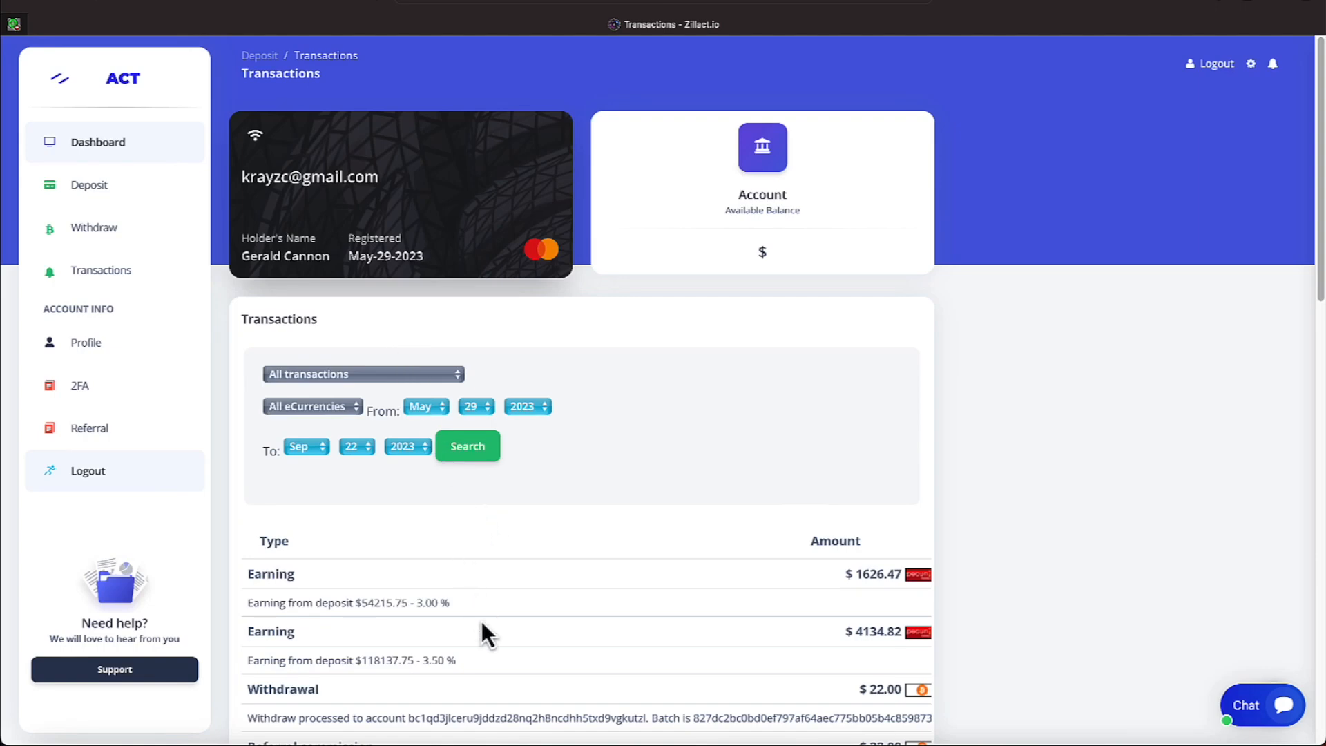
mouse_move(516, 701)
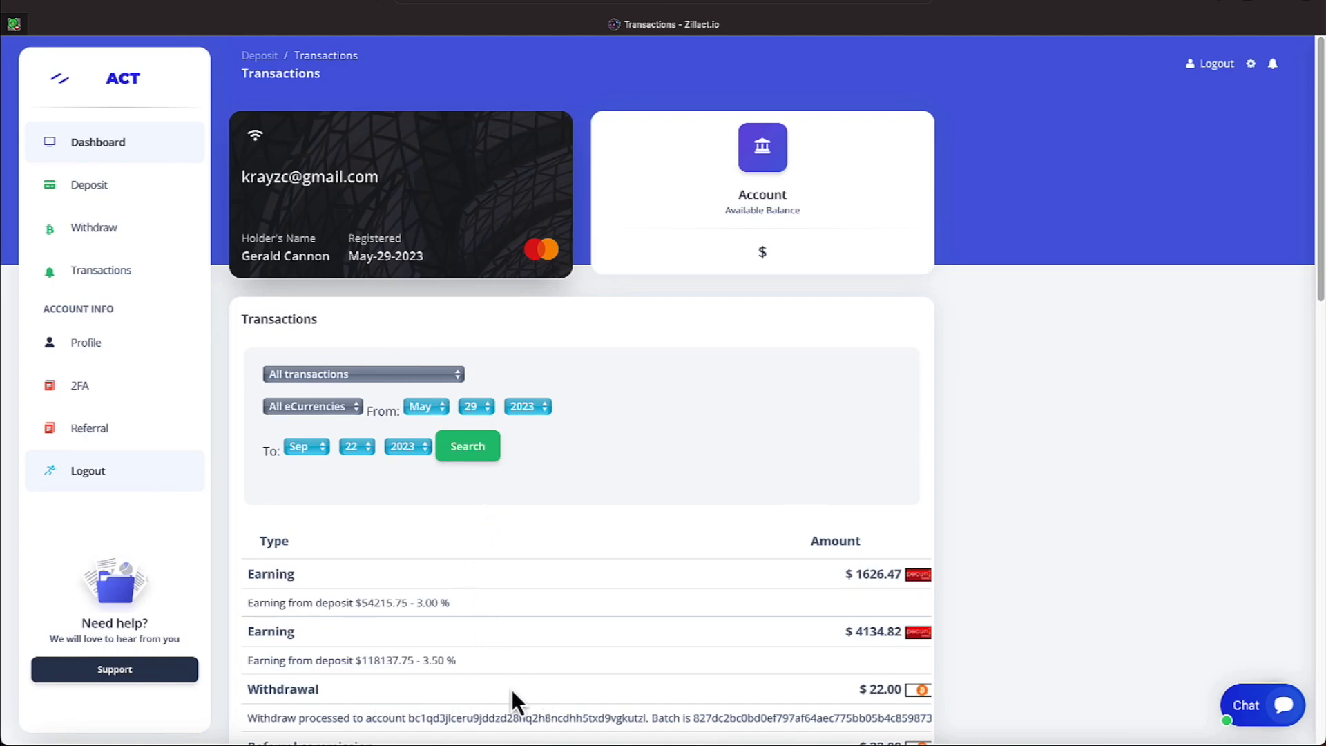
mouse_move(558, 692)
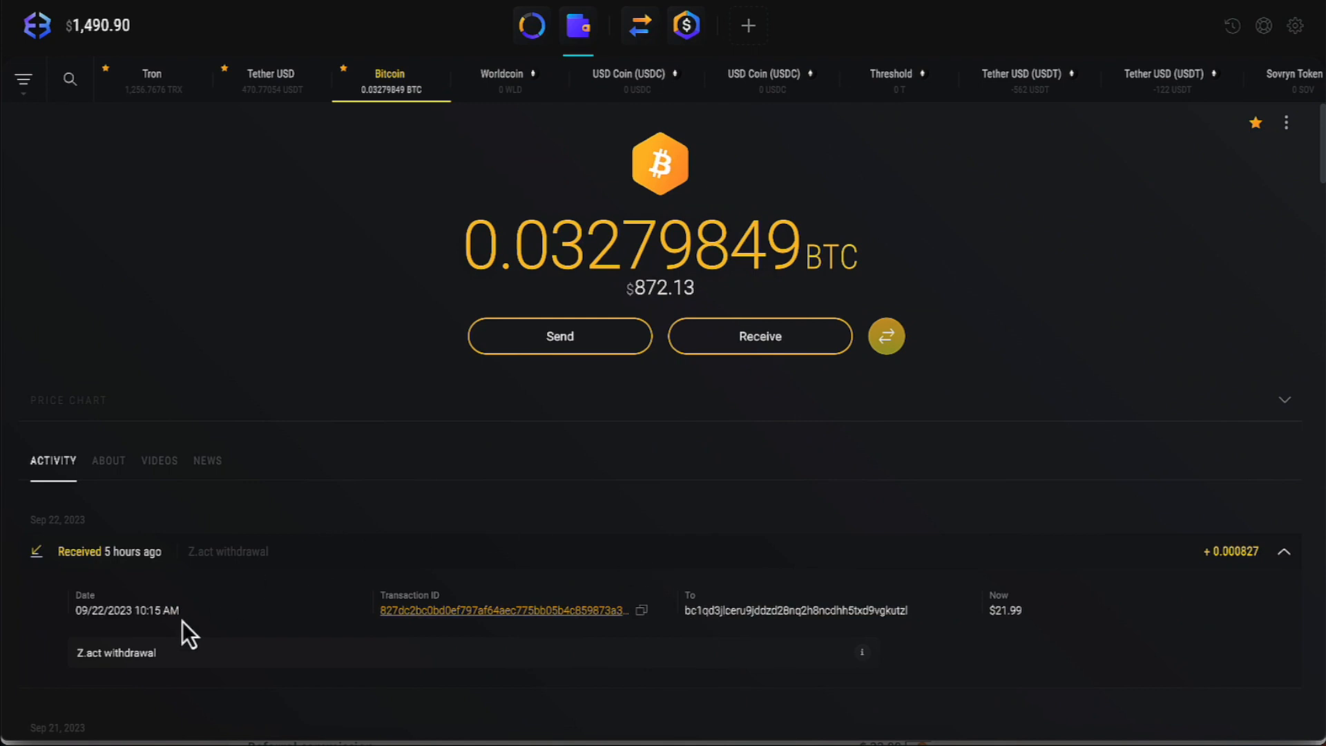
mouse_move(101, 635)
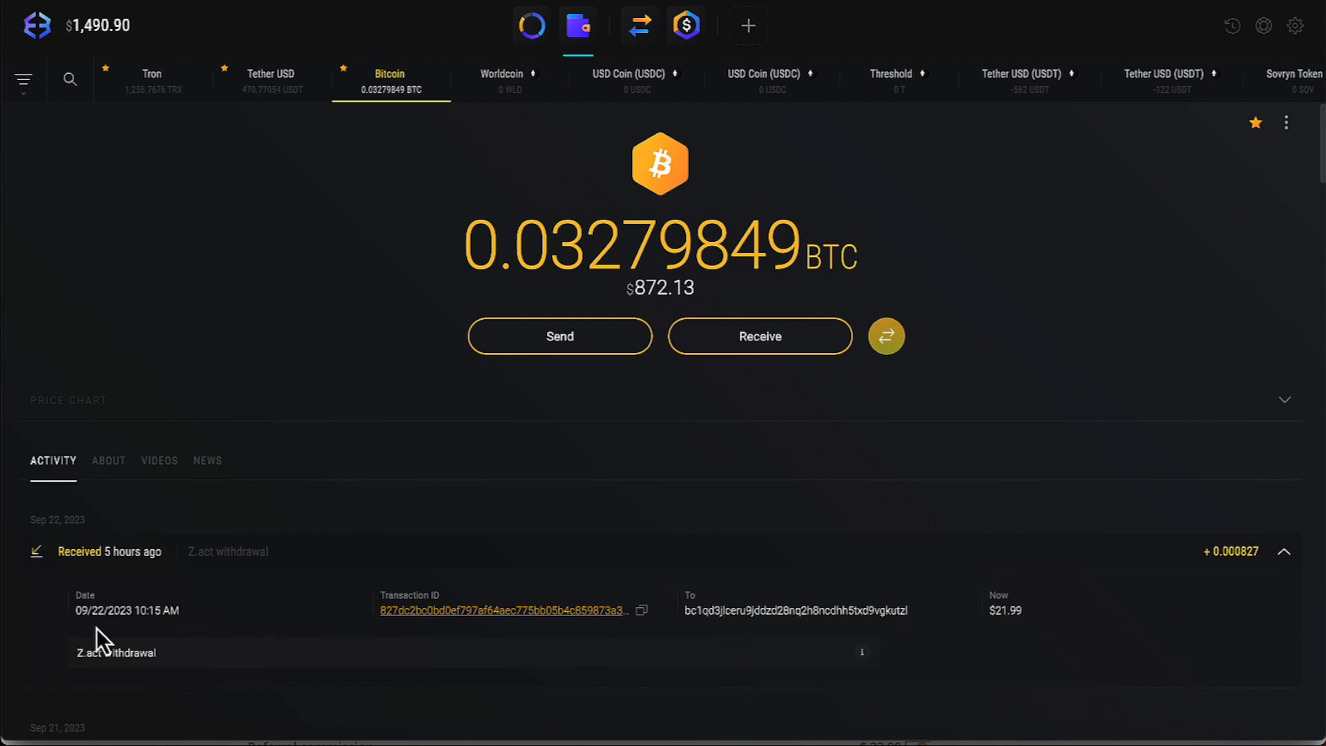
mouse_move(109, 633)
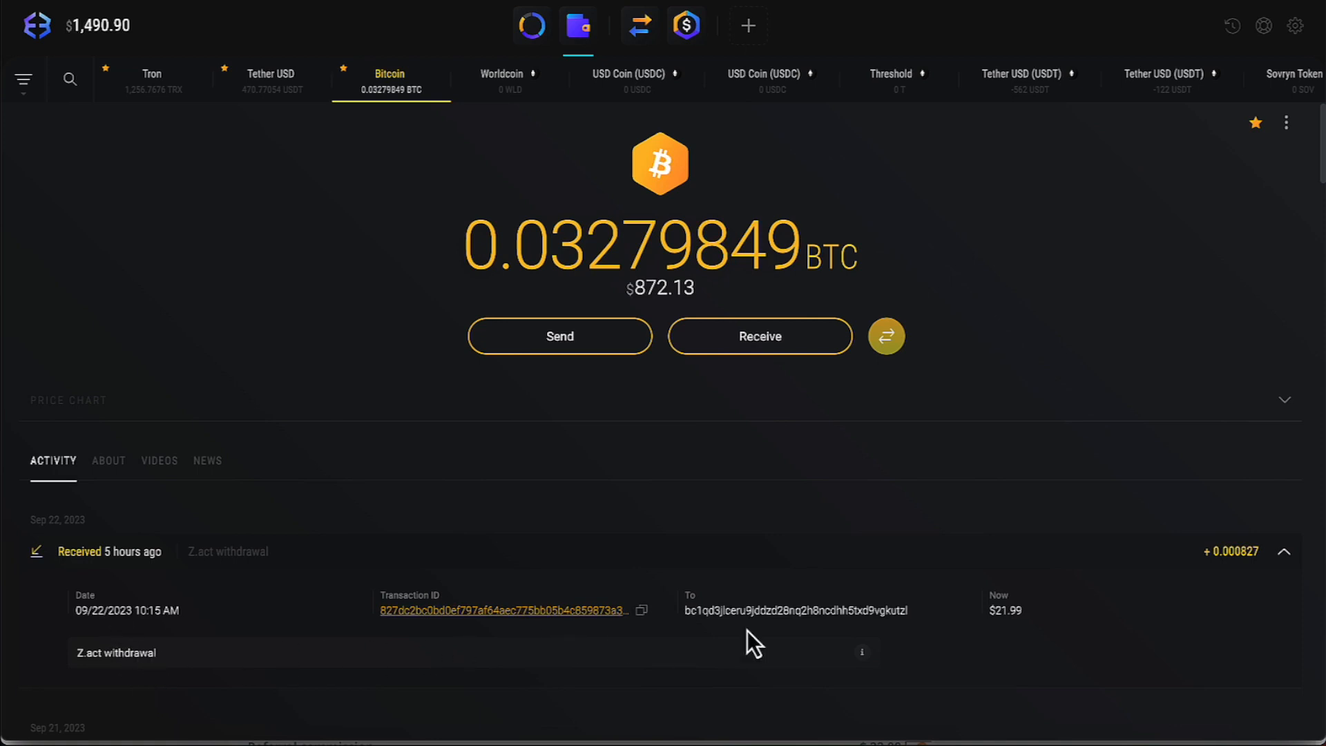
mouse_move(176, 630)
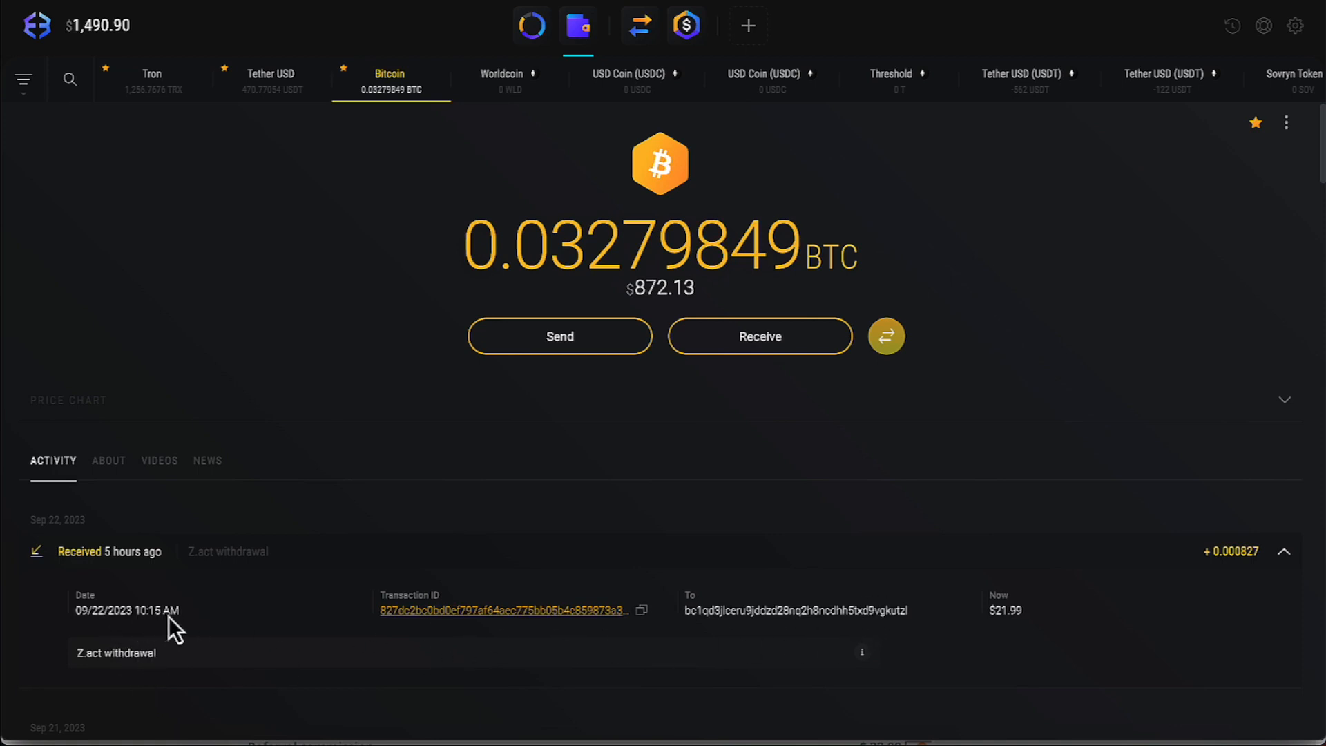
mouse_move(1032, 626)
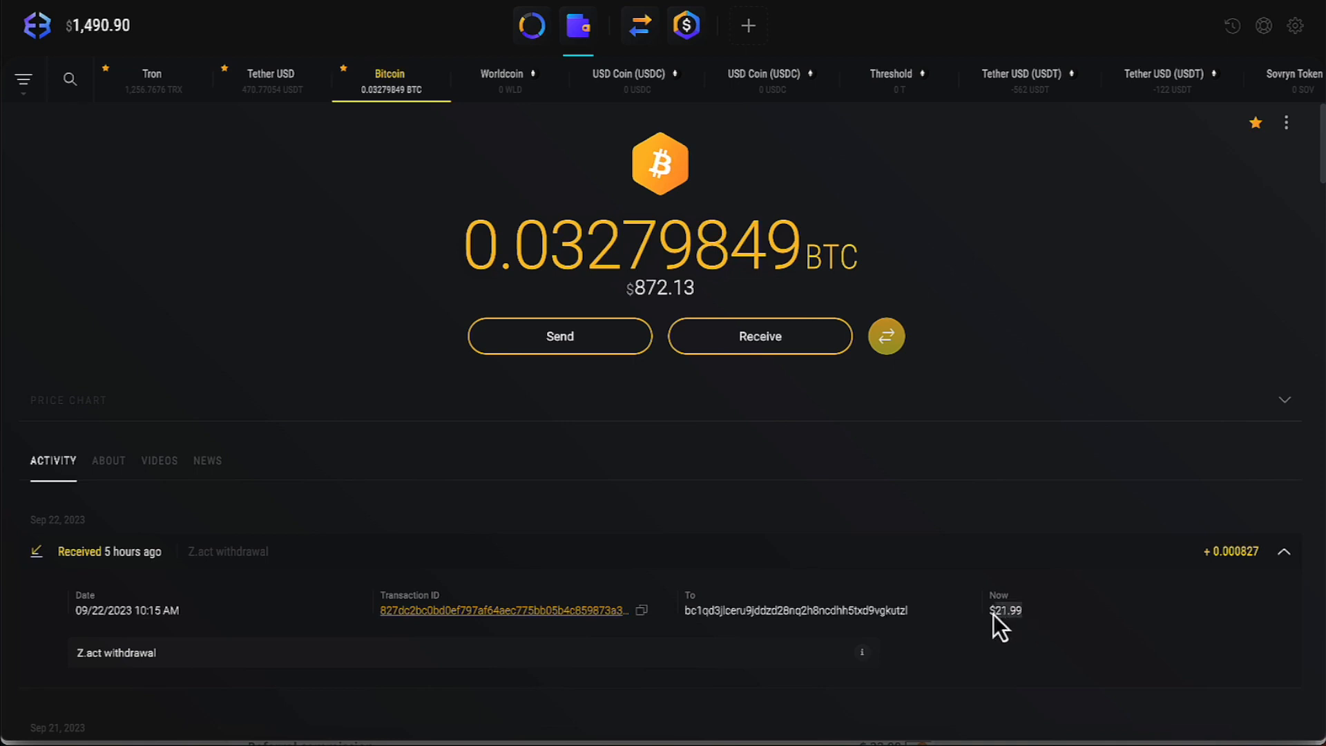
mouse_move(792, 651)
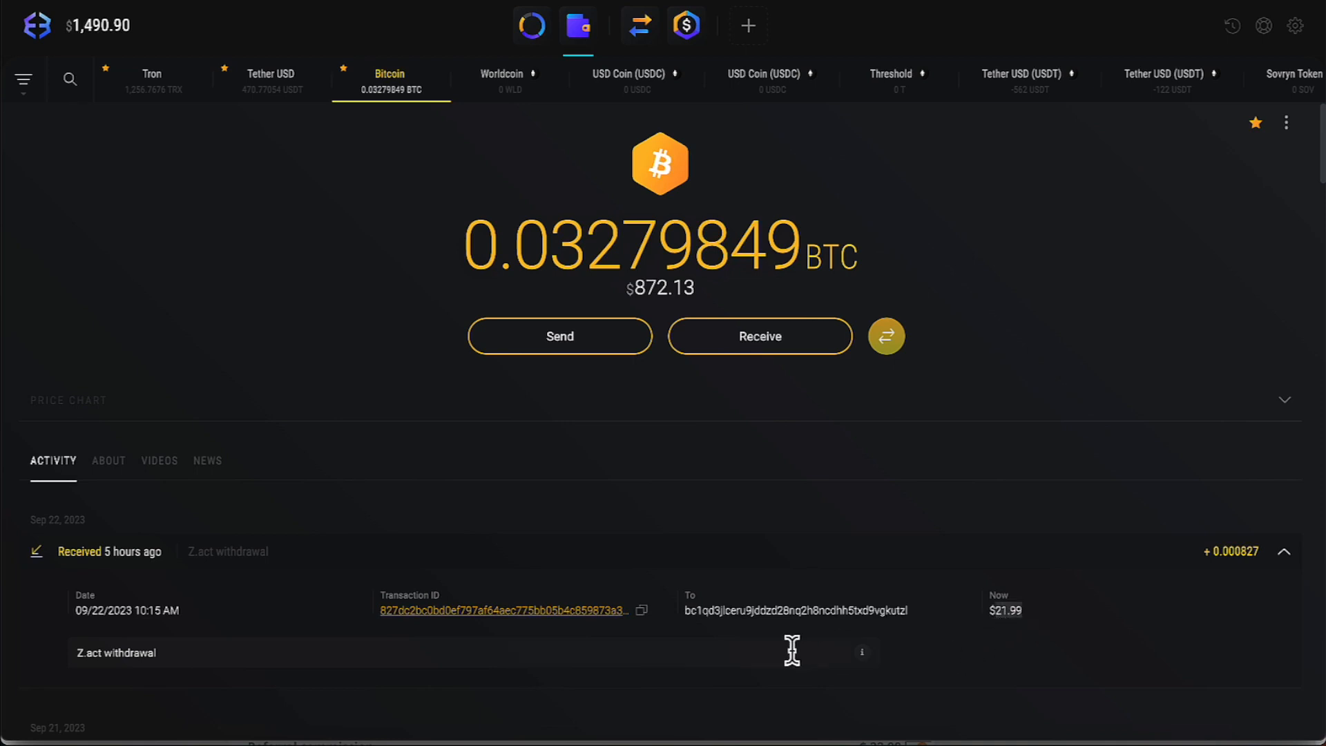
mouse_move(30, 8)
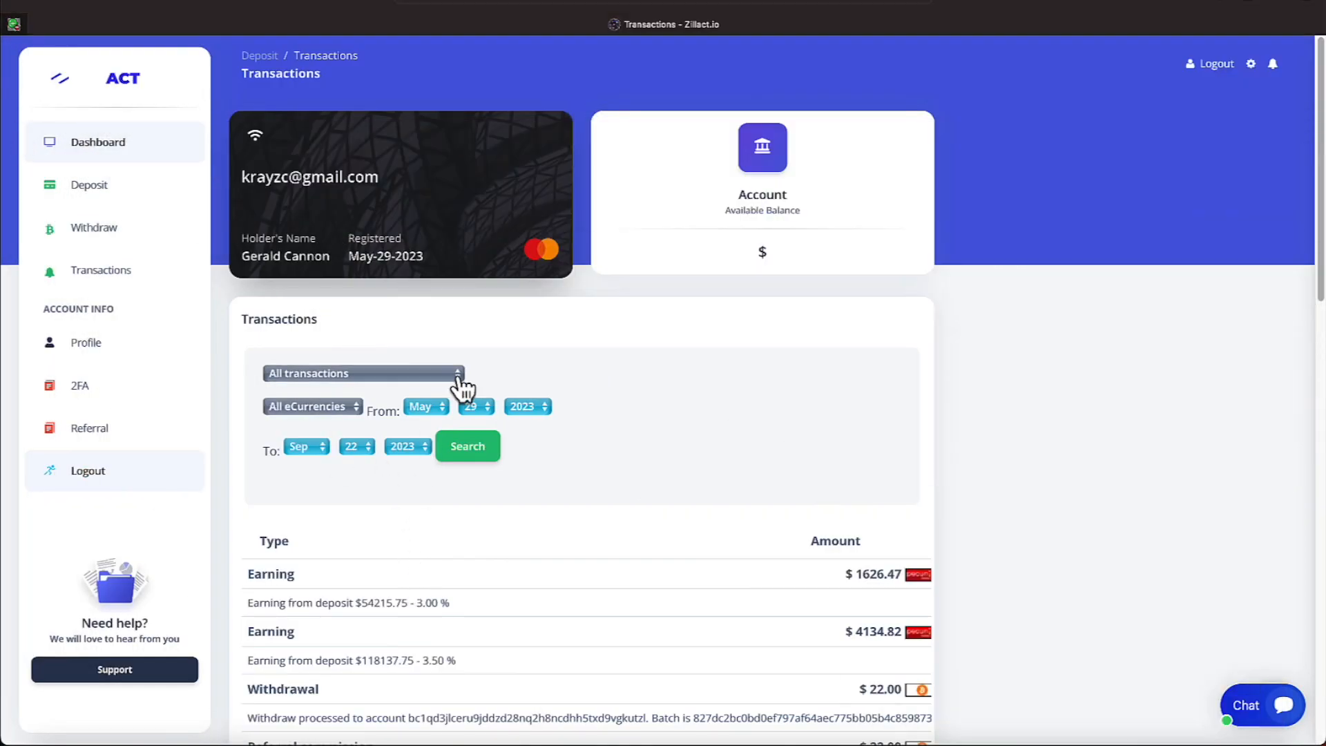
- Filter transactions to Earning entries and browse the results list
left_click(364, 373)
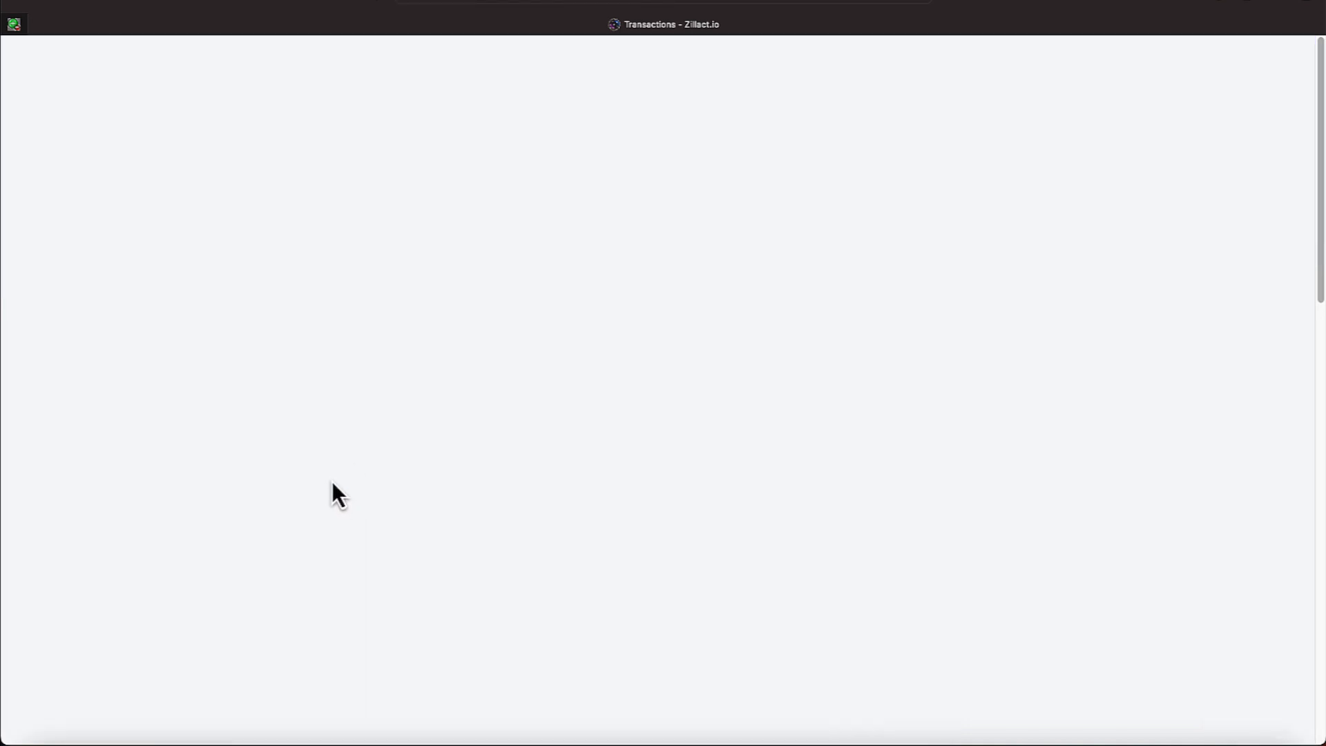
mouse_move(353, 575)
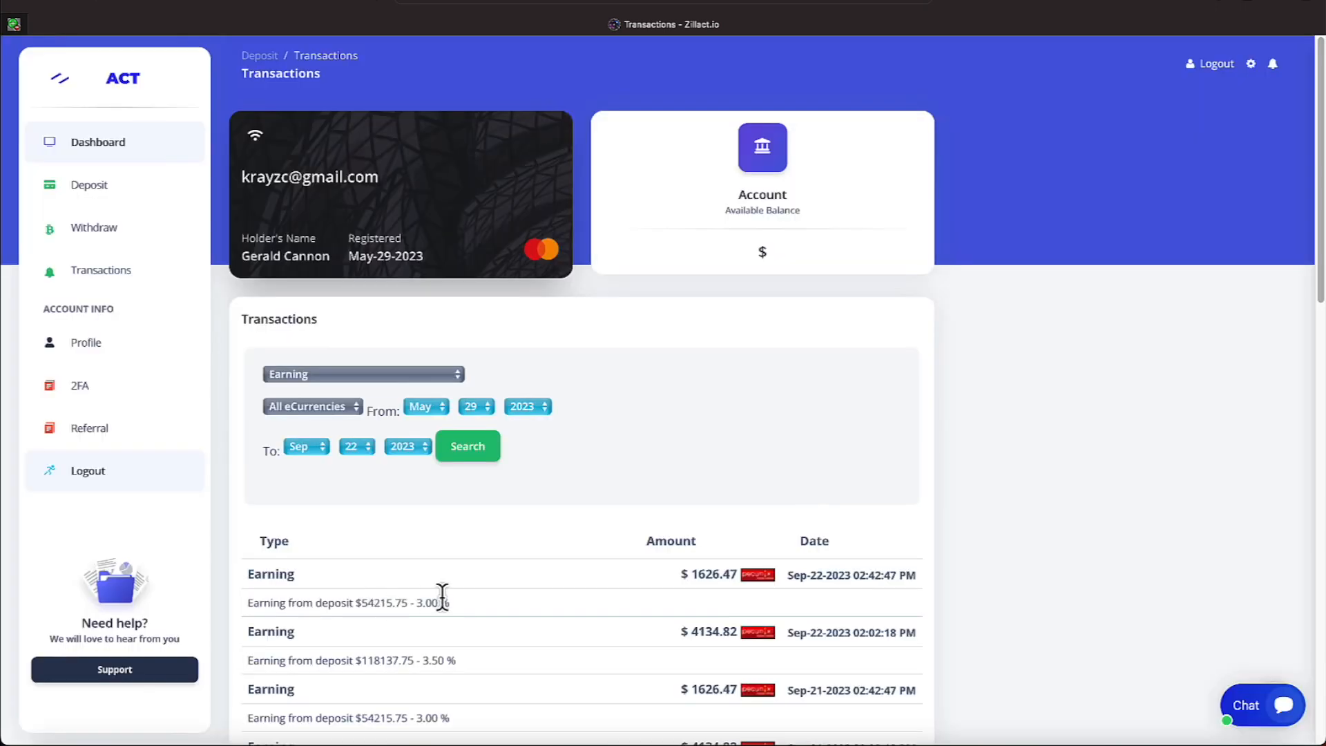
scroll("down", 3)
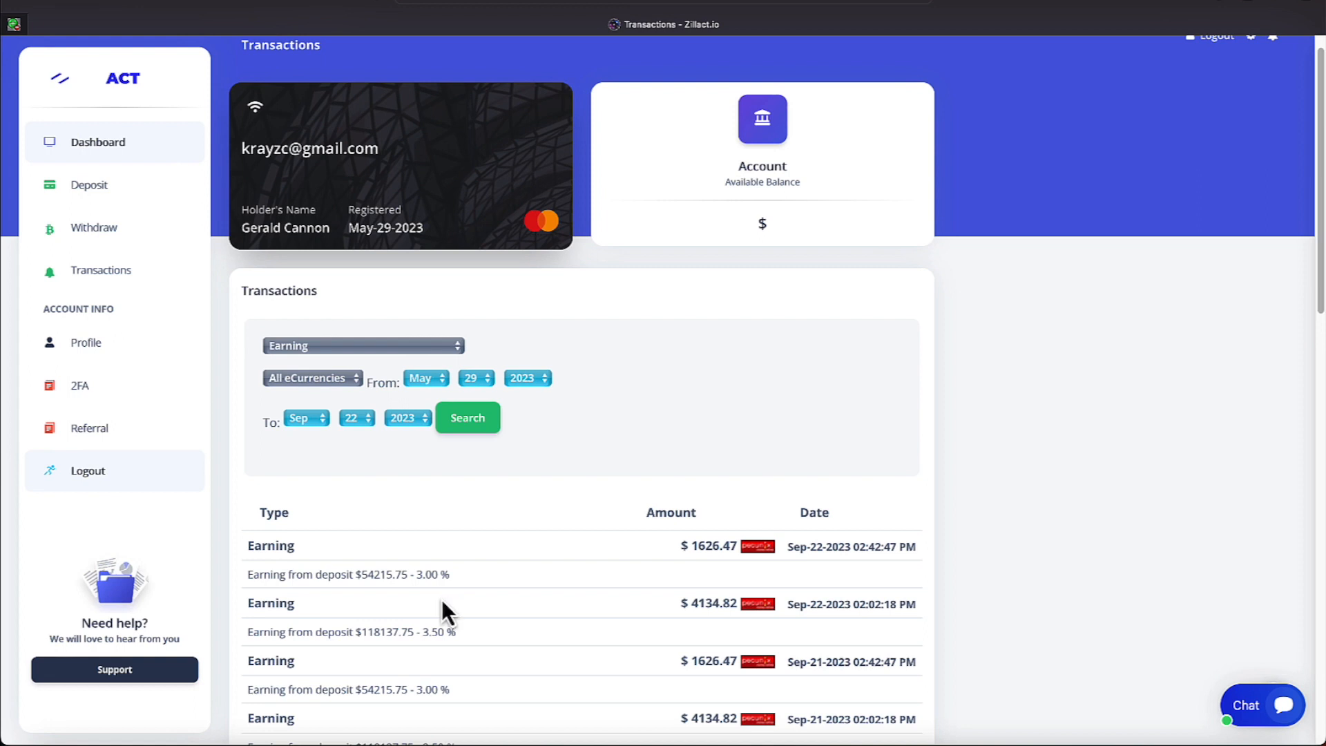
mouse_move(448, 623)
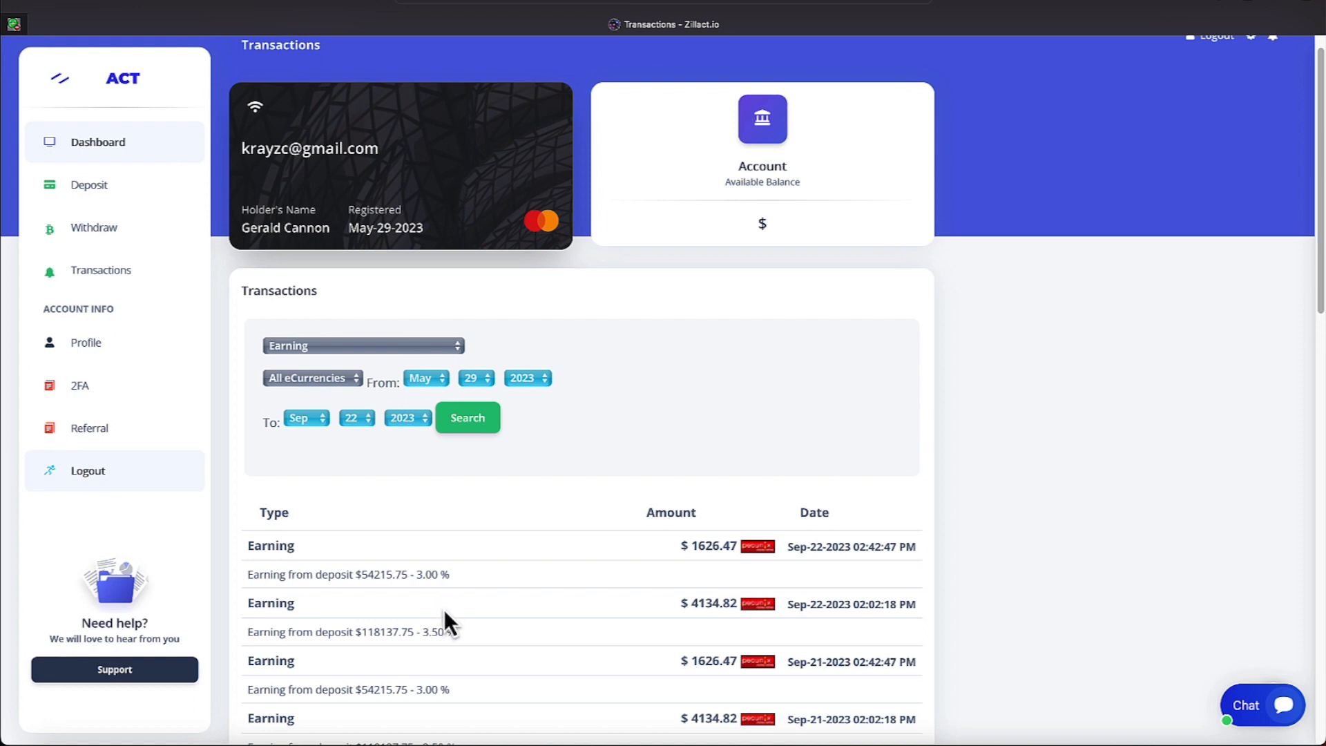
scroll("down", 3)
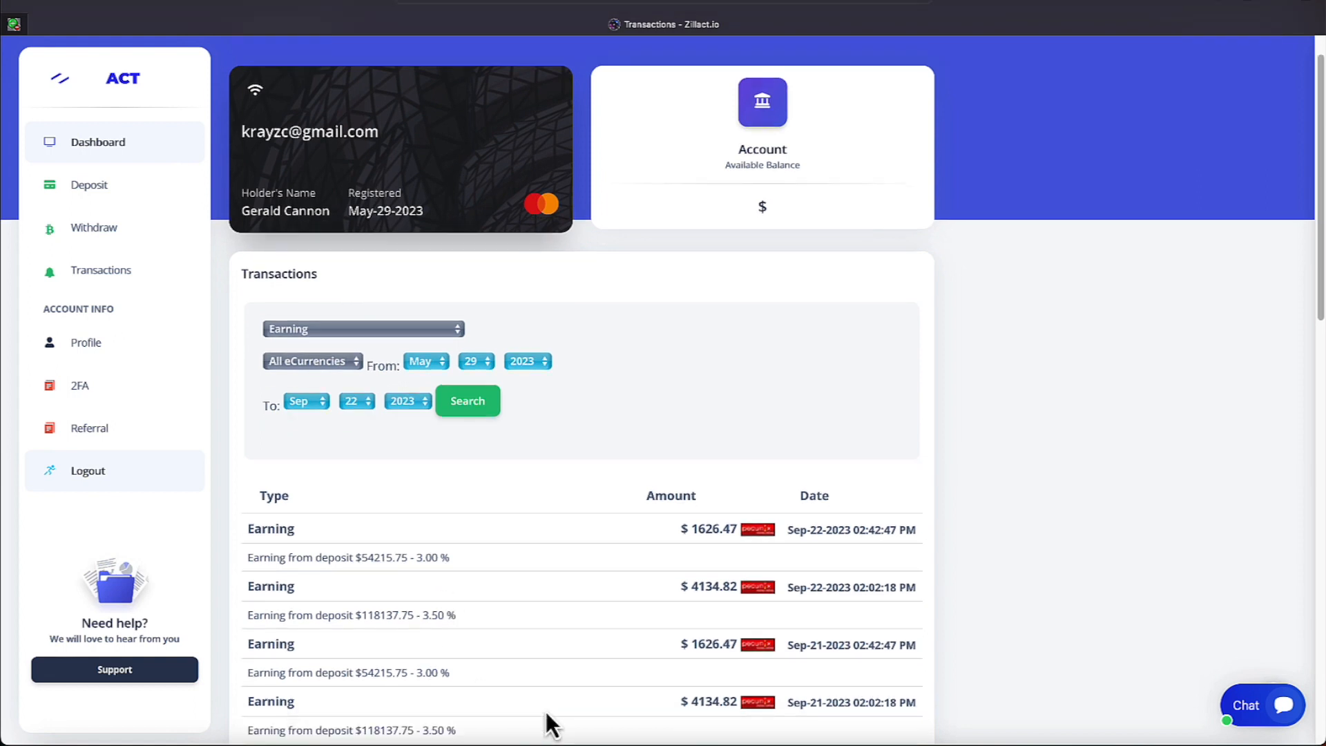
mouse_move(802, 735)
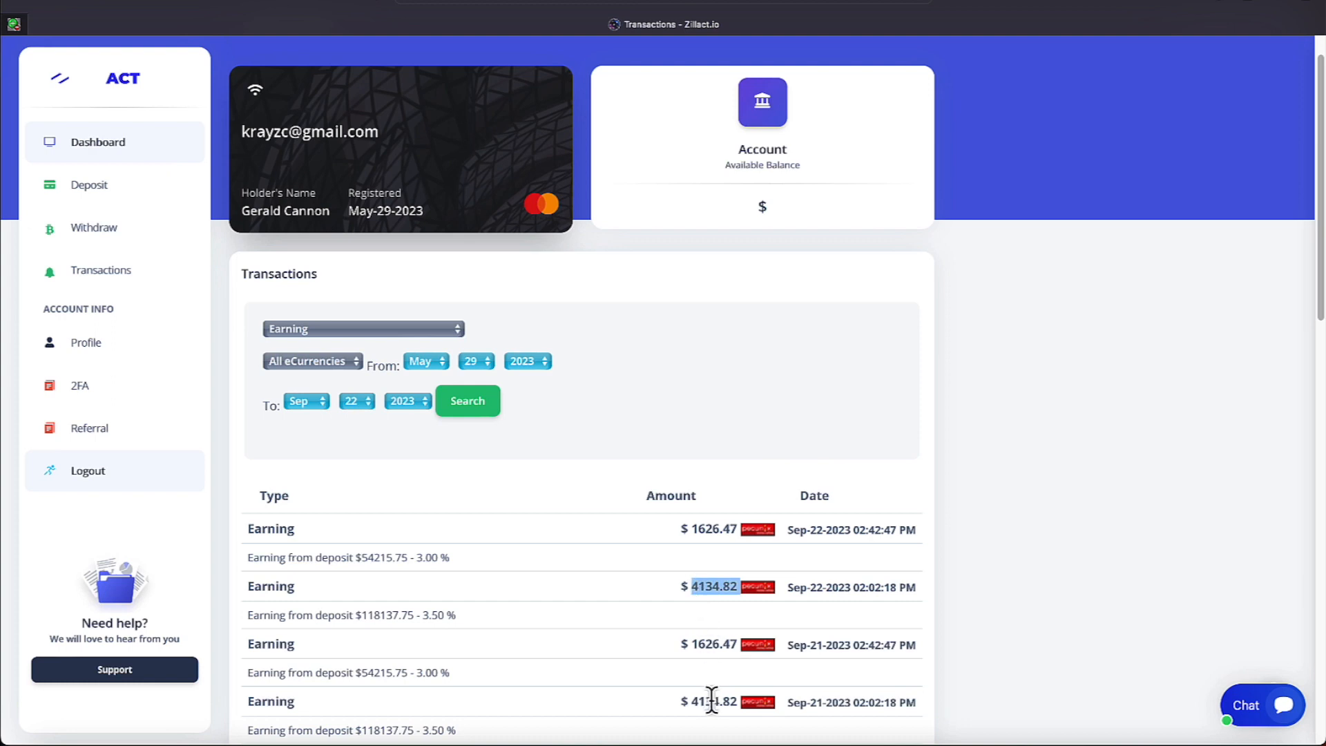
mouse_move(723, 677)
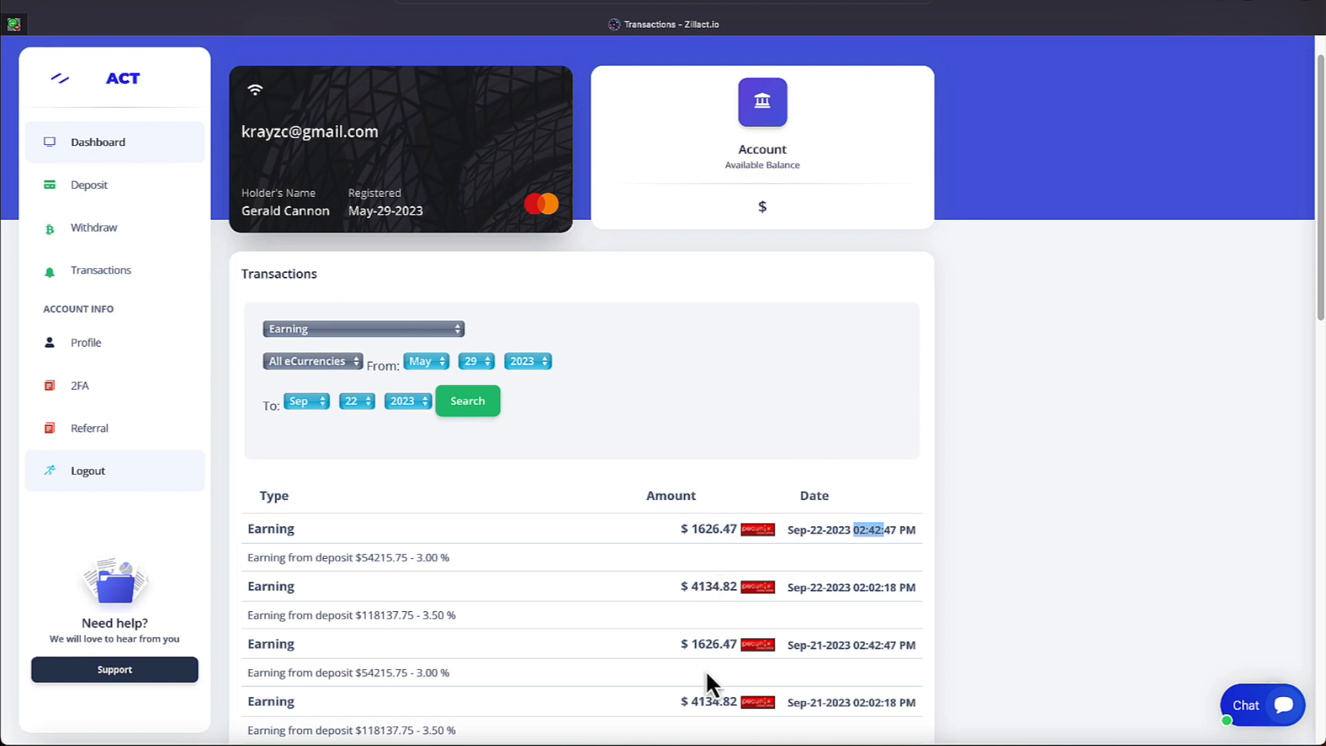
mouse_move(743, 635)
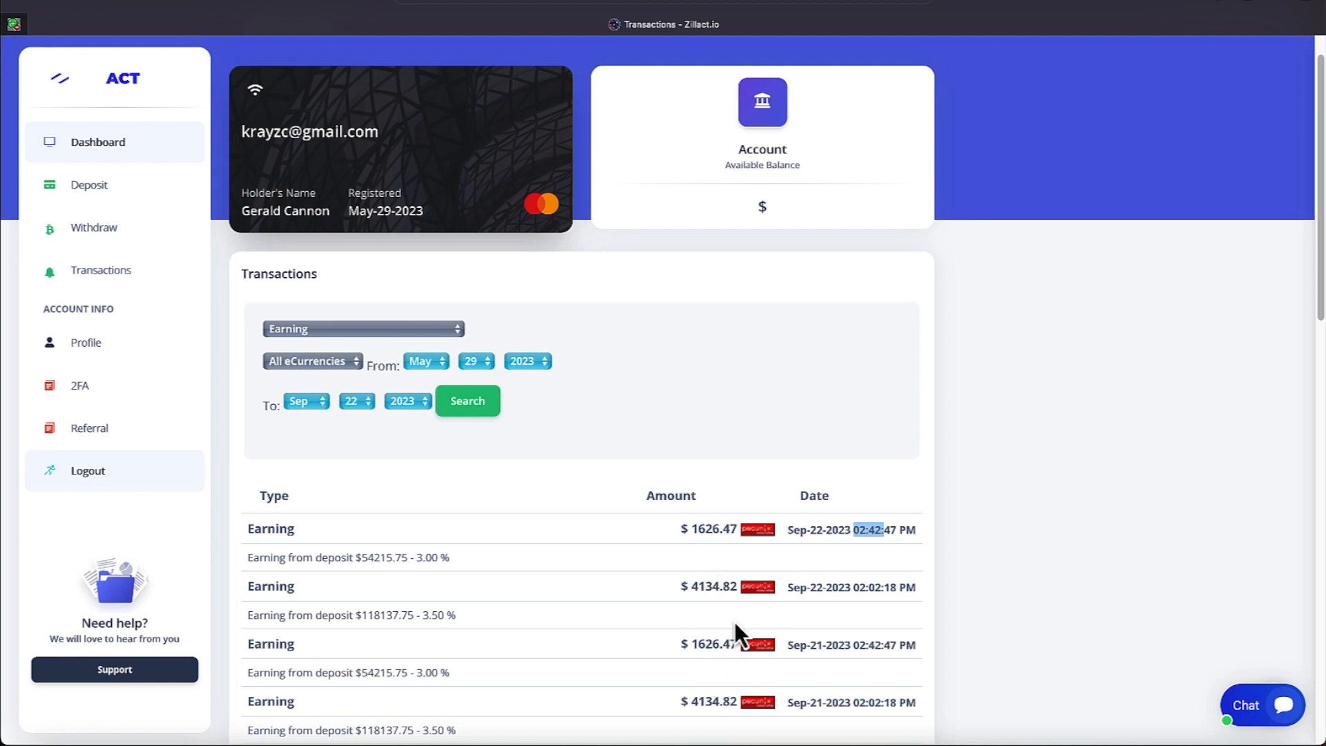
mouse_move(126, 267)
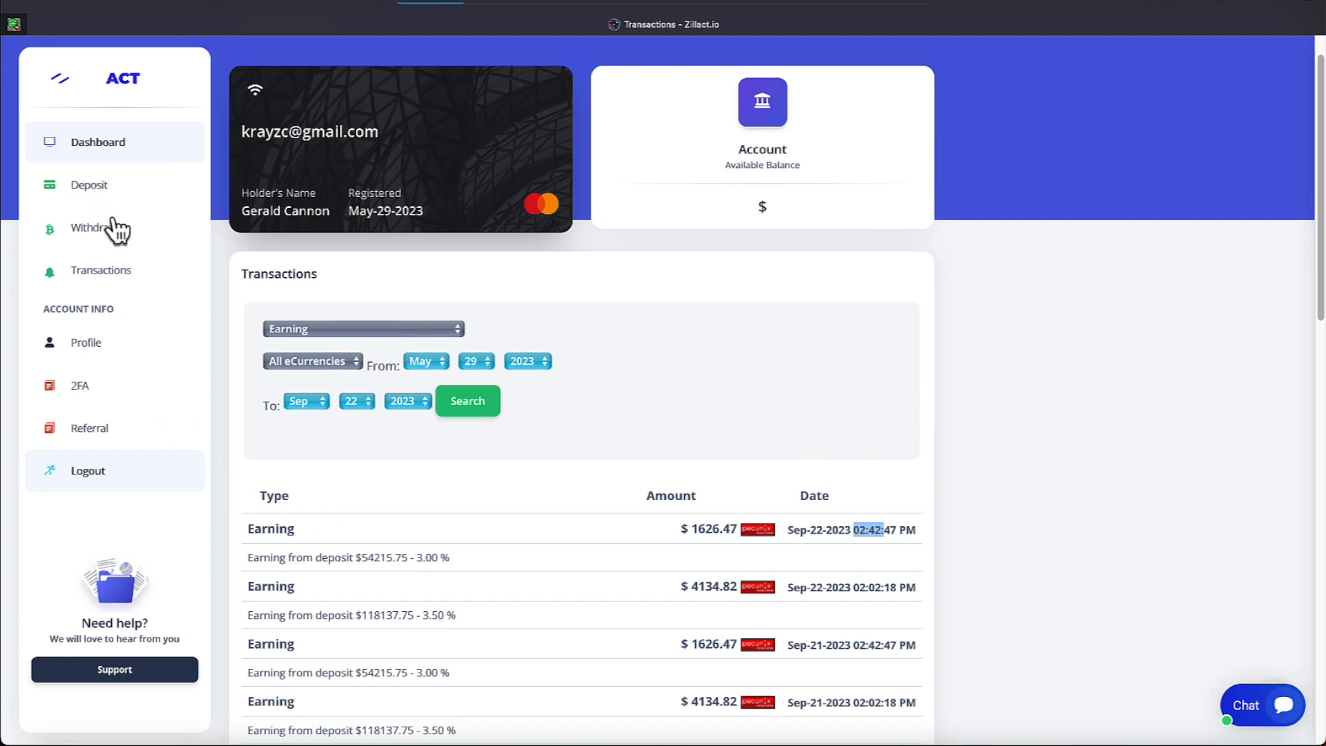
mouse_move(316, 618)
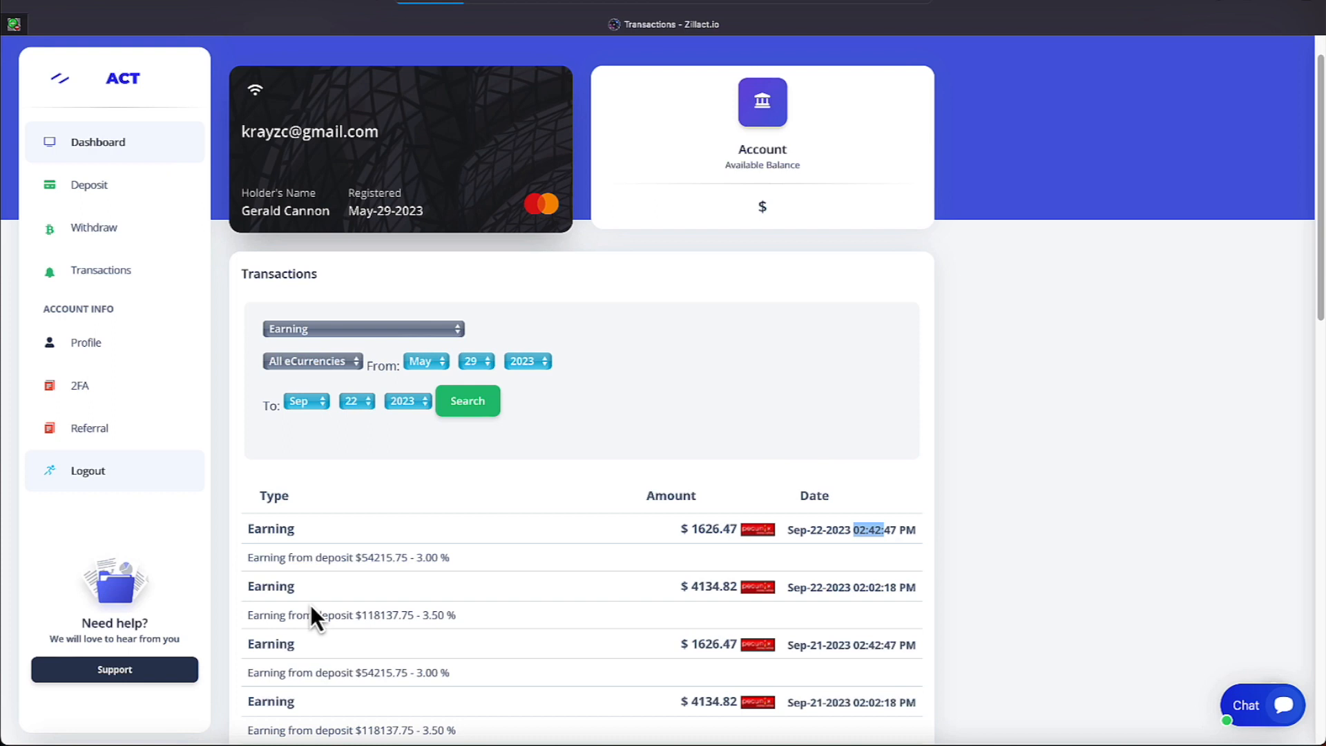
left_click(89, 185)
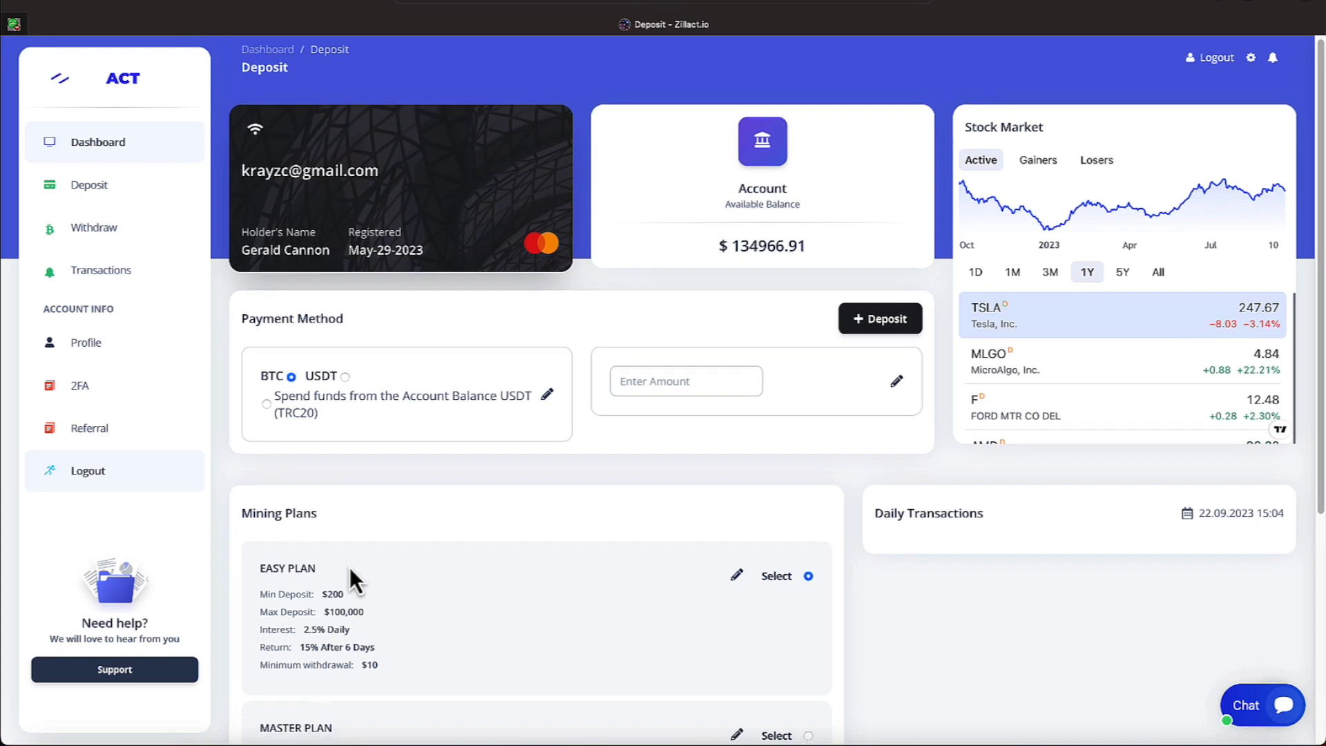
- Scroll down the Deposit page to view the Easy, Master and Gold mining plans
scroll("down", 3)
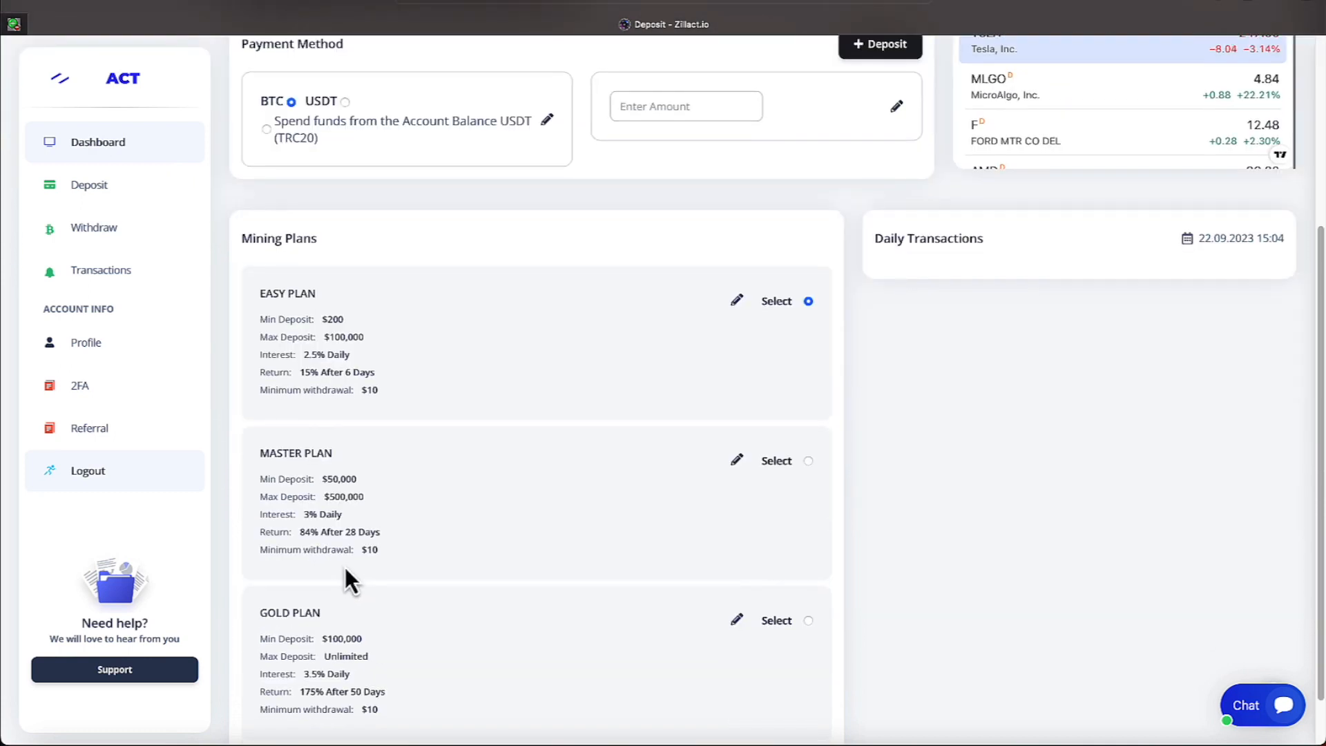
scroll("down", 3)
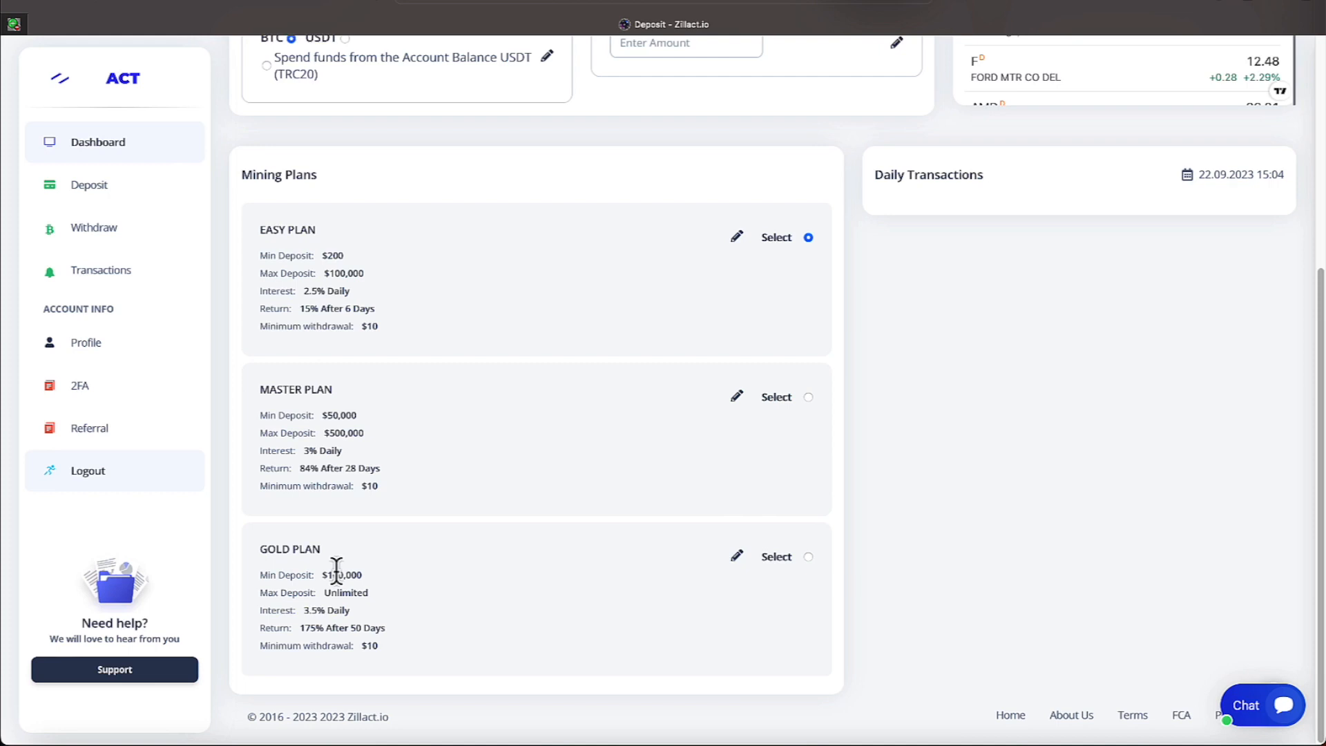
mouse_move(366, 581)
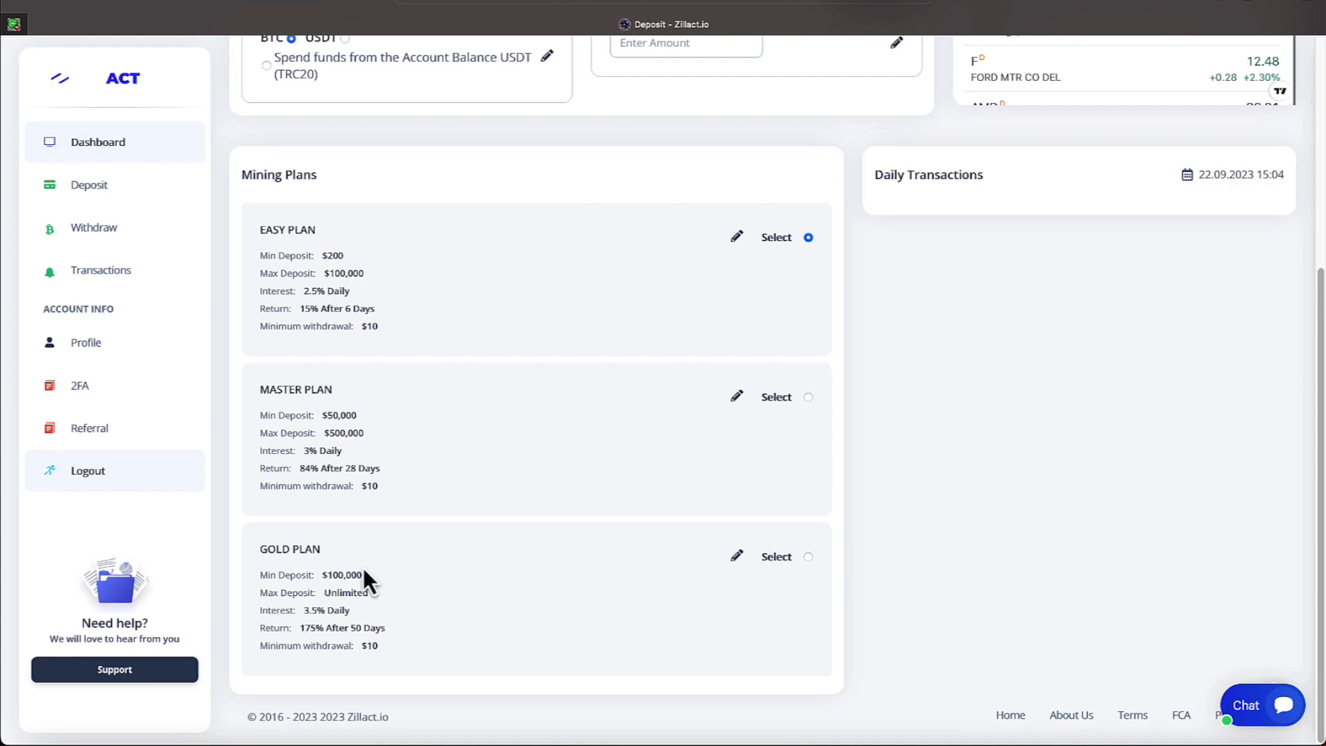
mouse_move(346, 509)
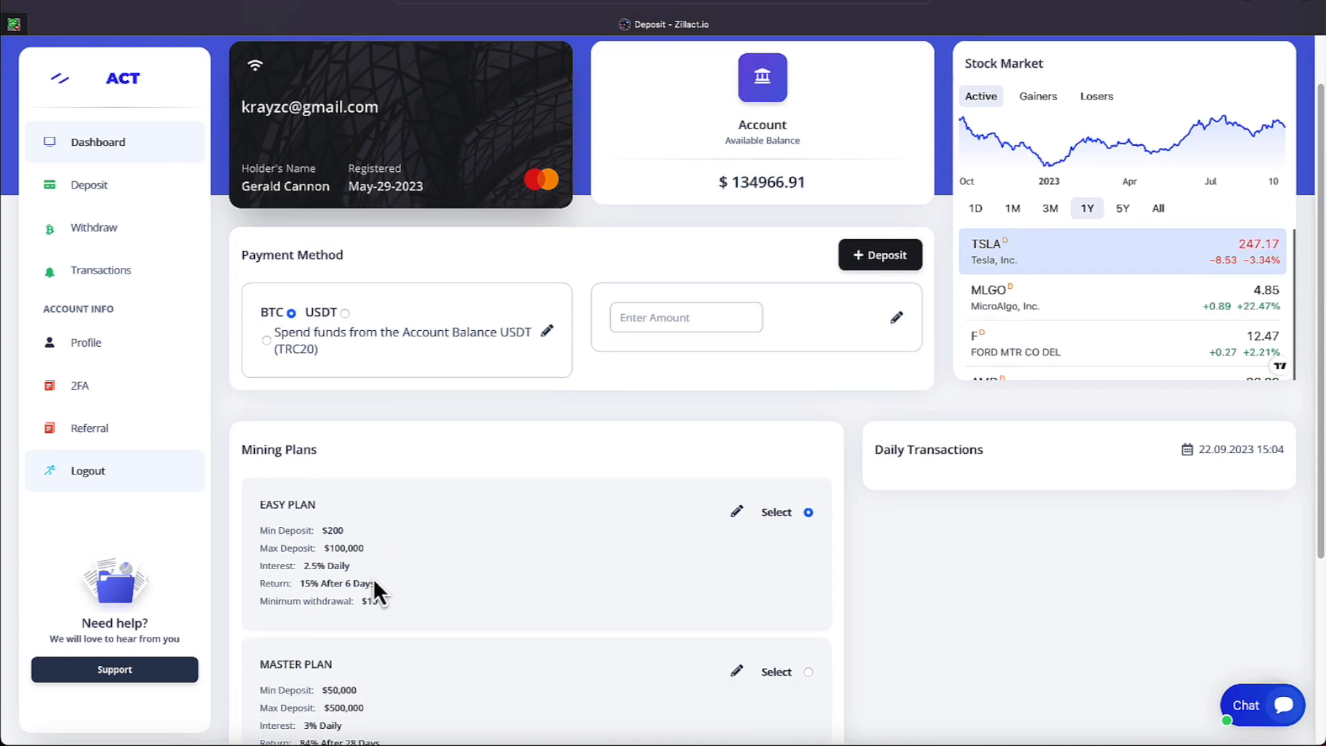
scroll("down", 3)
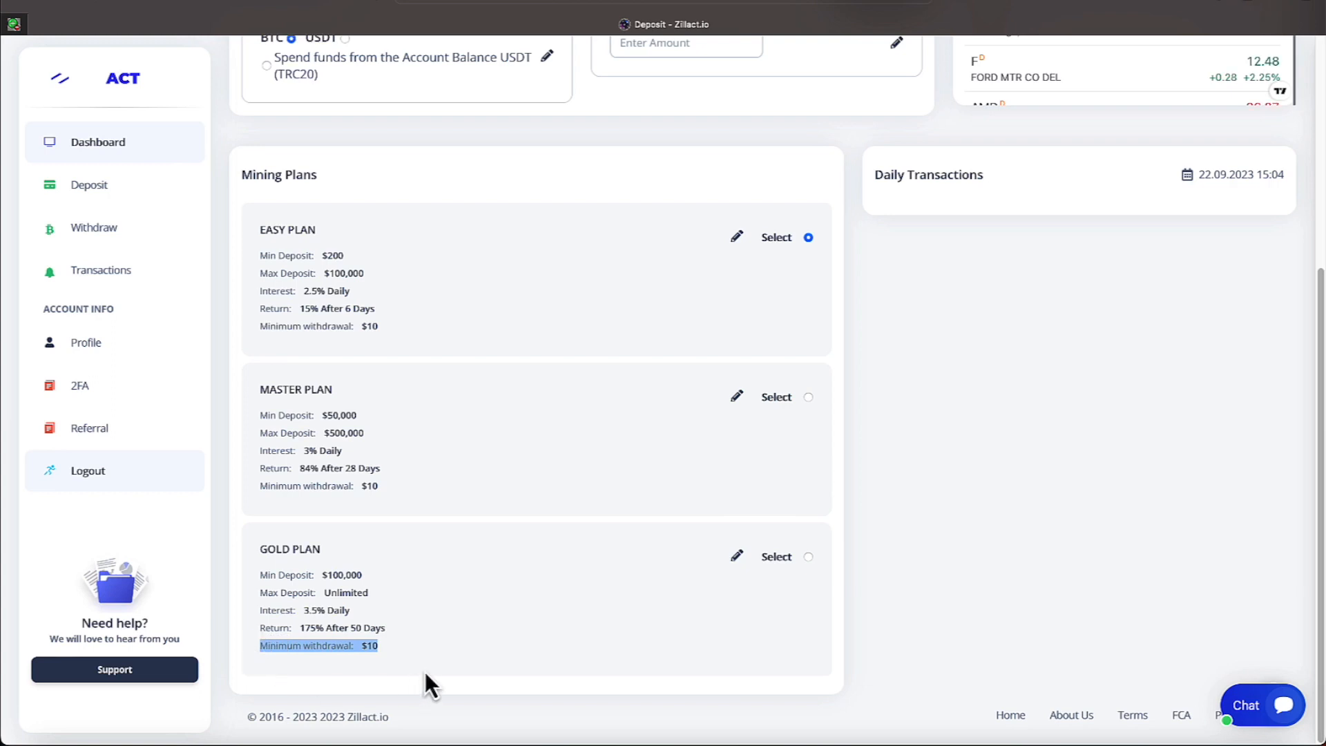
scroll("up", 3)
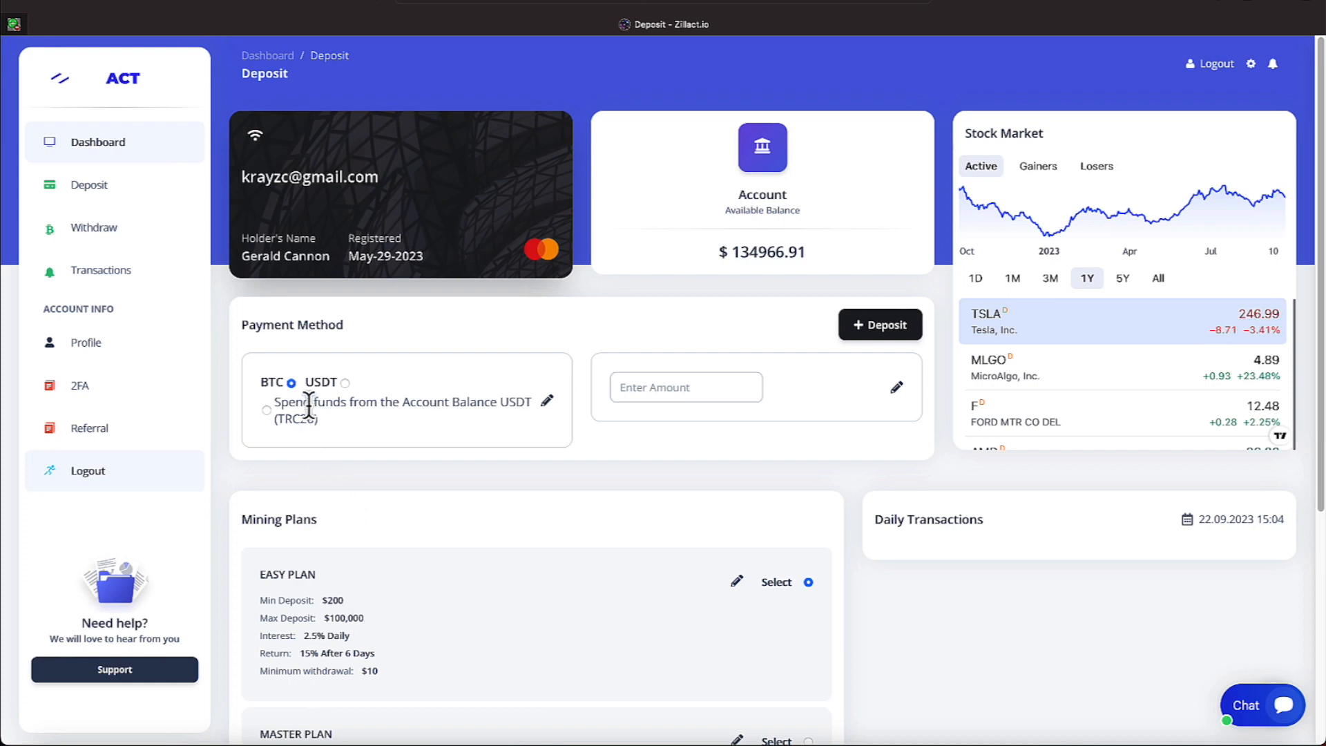
left_click(345, 382)
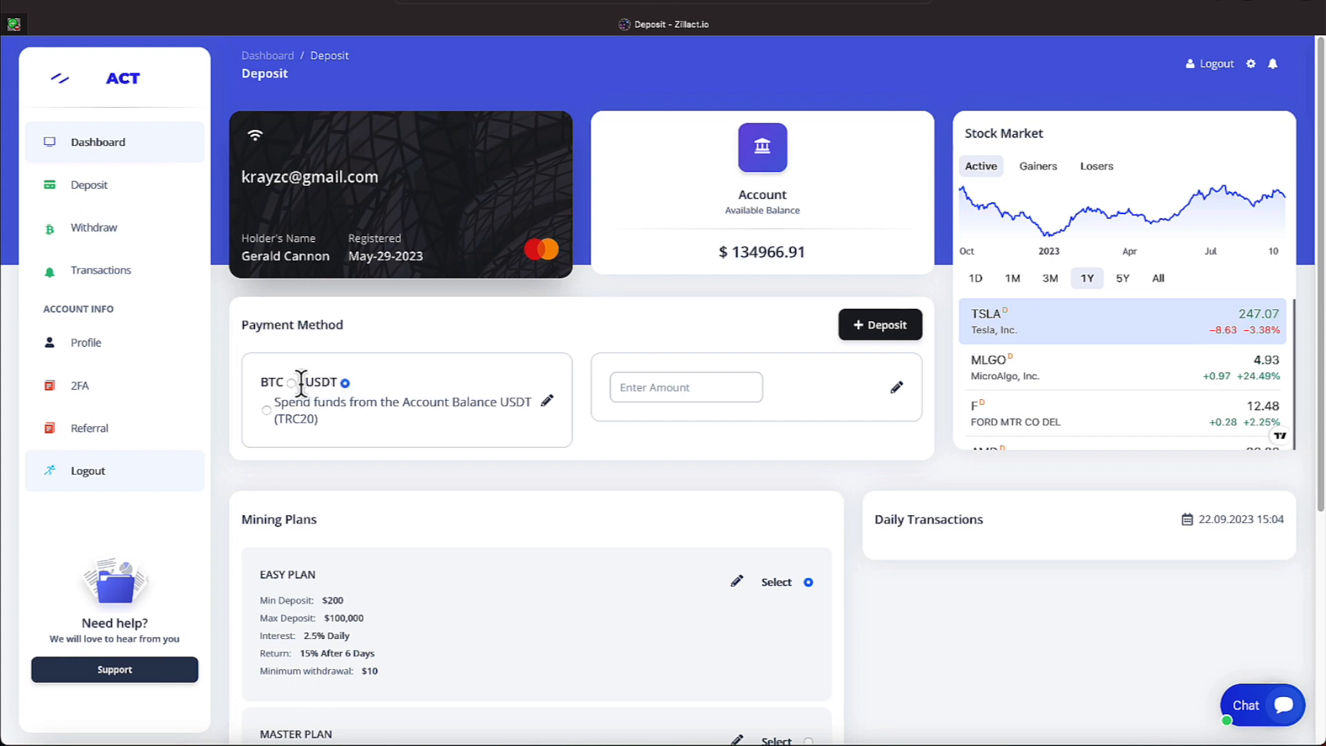
left_click(290, 382)
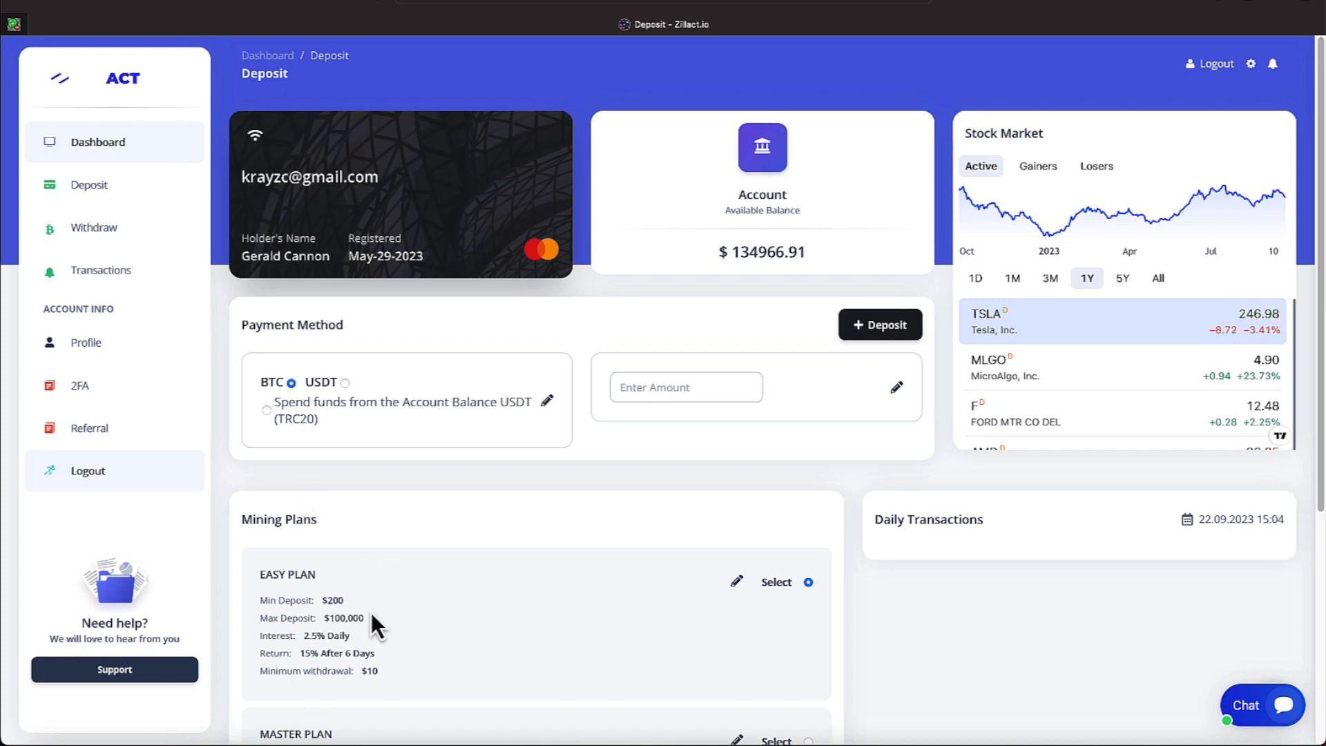
scroll("down", 3)
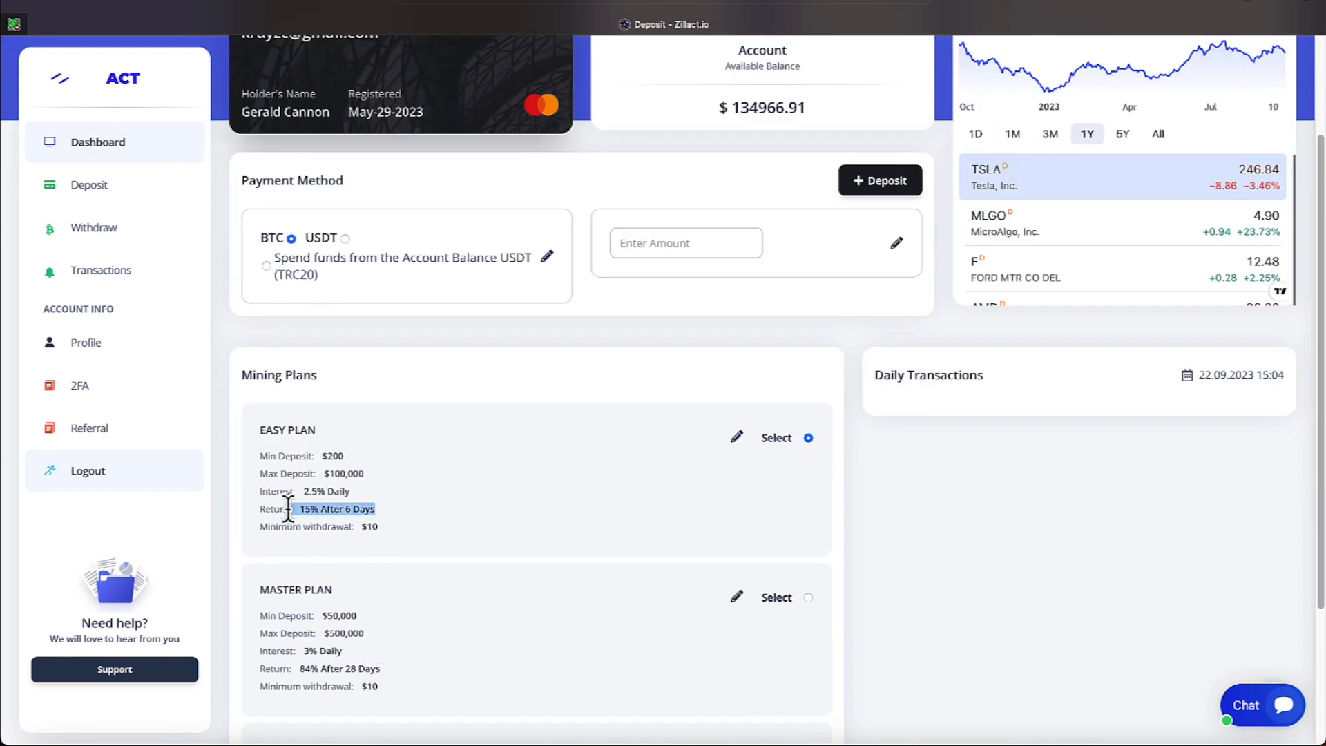
scroll("down", 3)
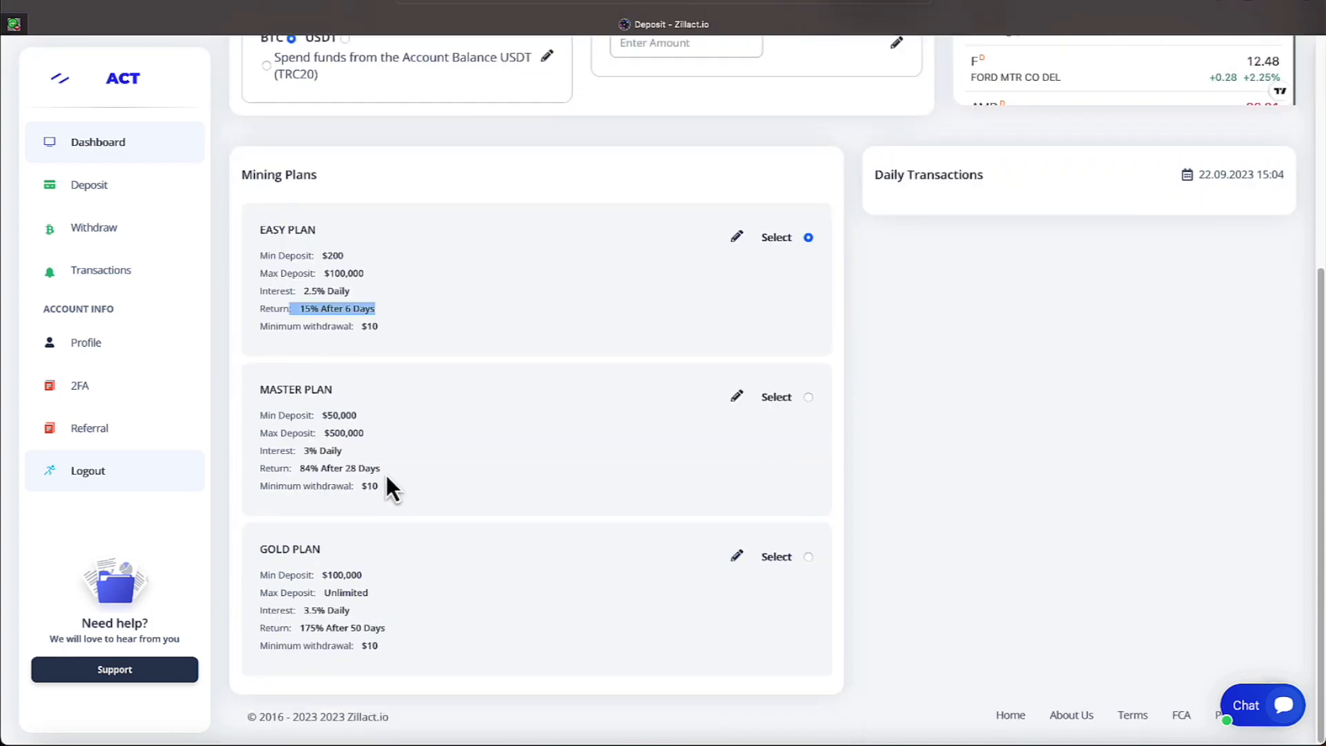
double_click(339, 467)
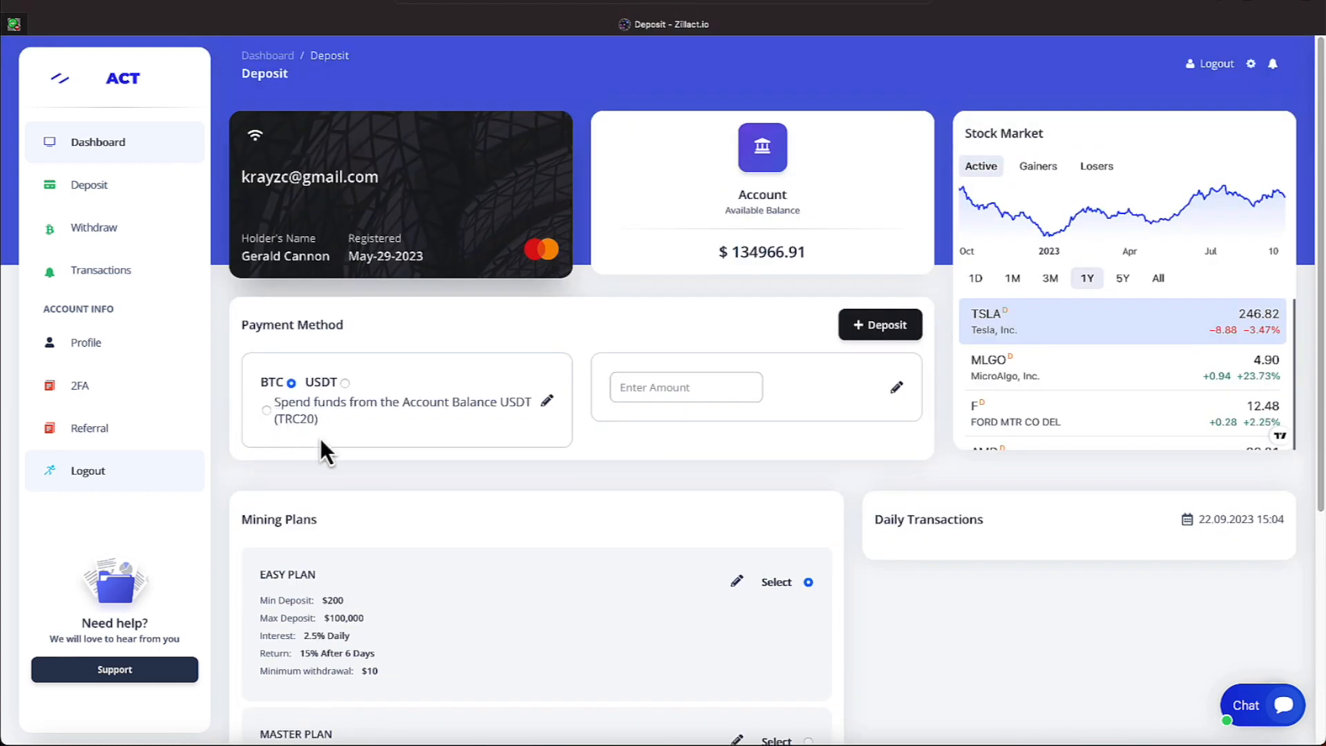
mouse_move(302, 461)
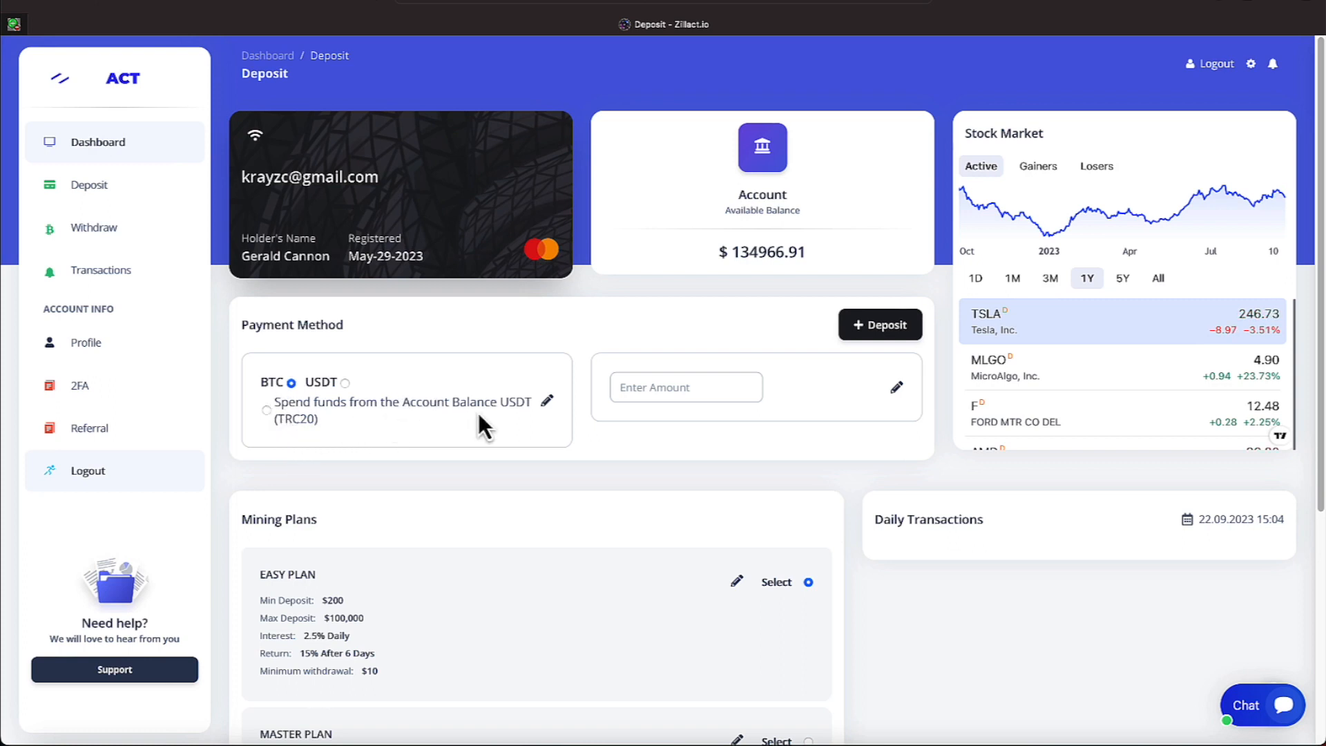
mouse_move(504, 440)
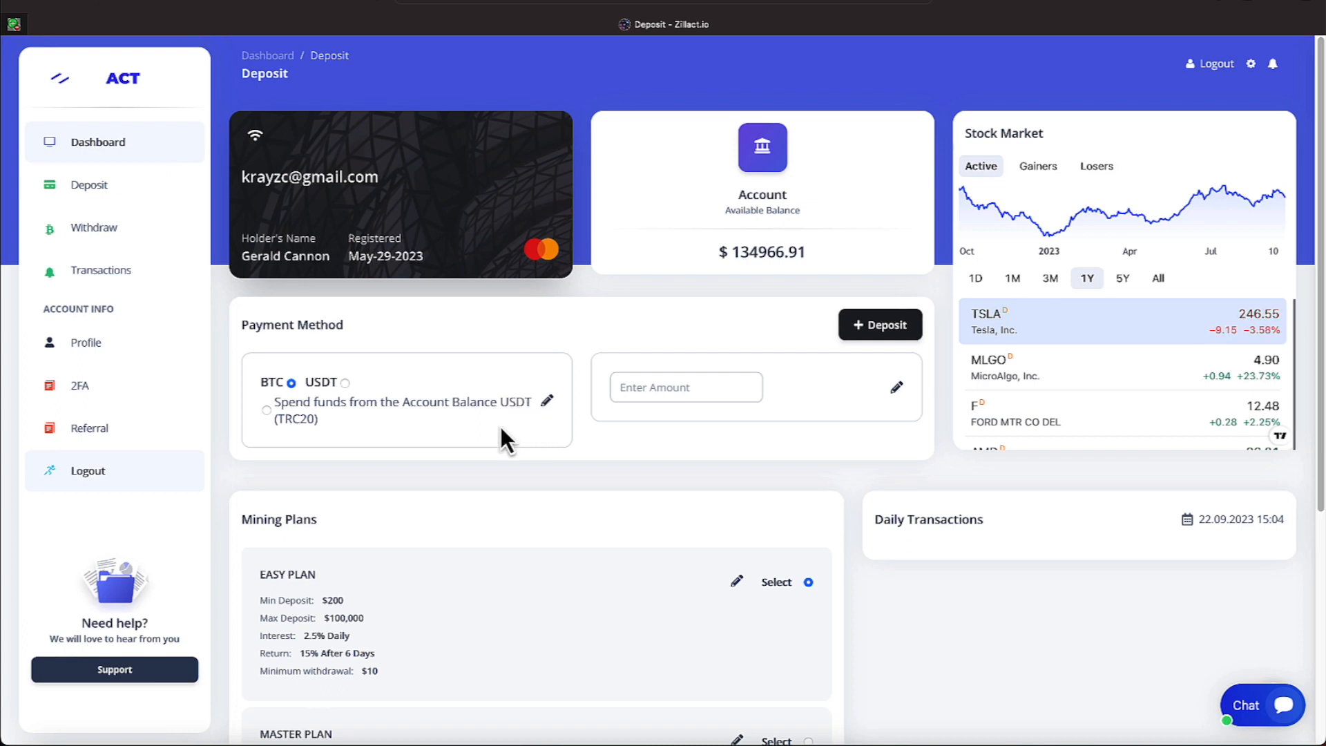
mouse_move(275, 419)
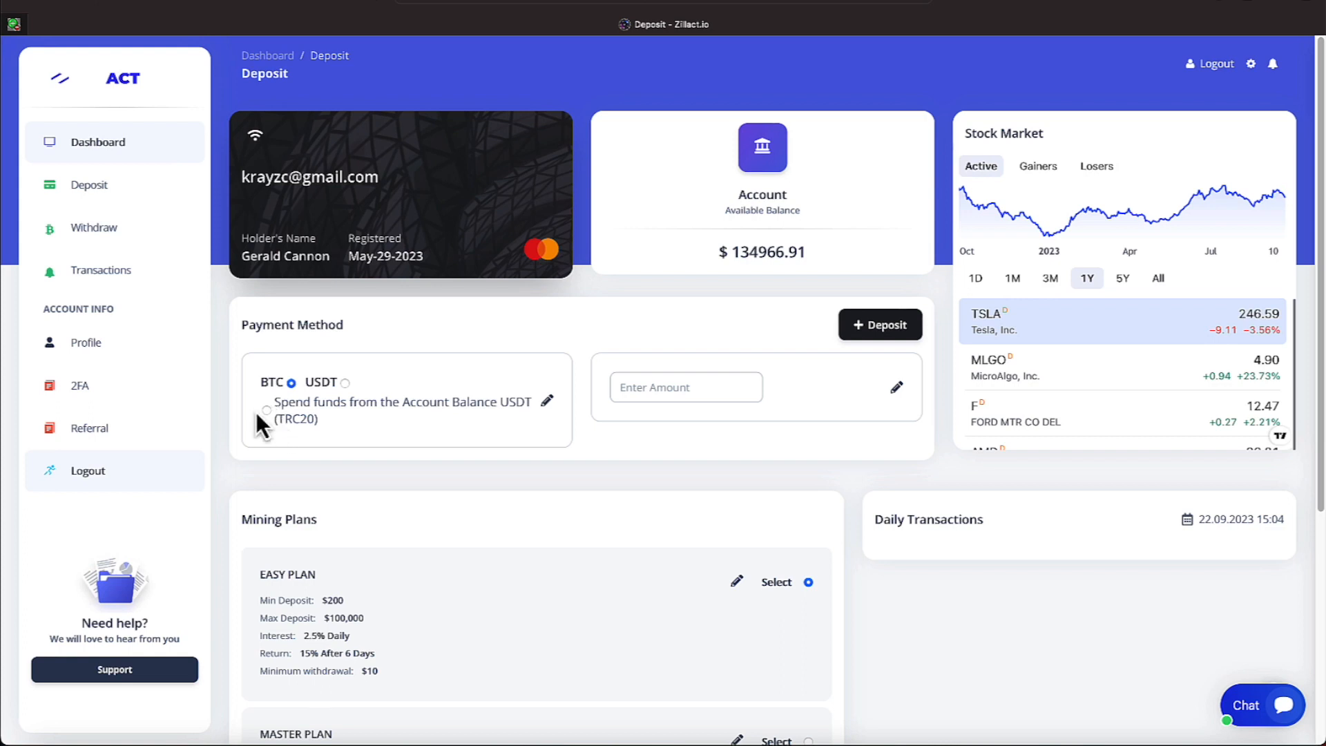
- Choose USDT as the payment method and enter a deposit amount of 200
left_click(266, 410)
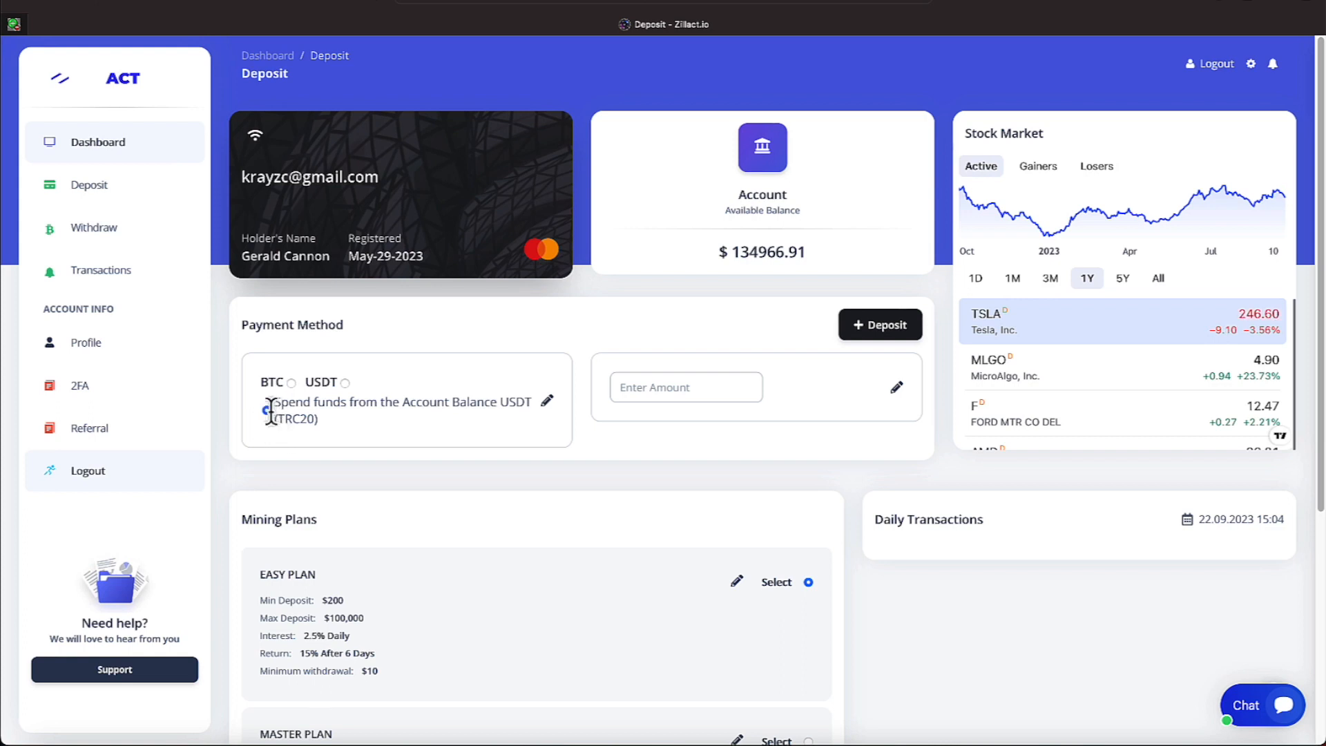
left_click(685, 387)
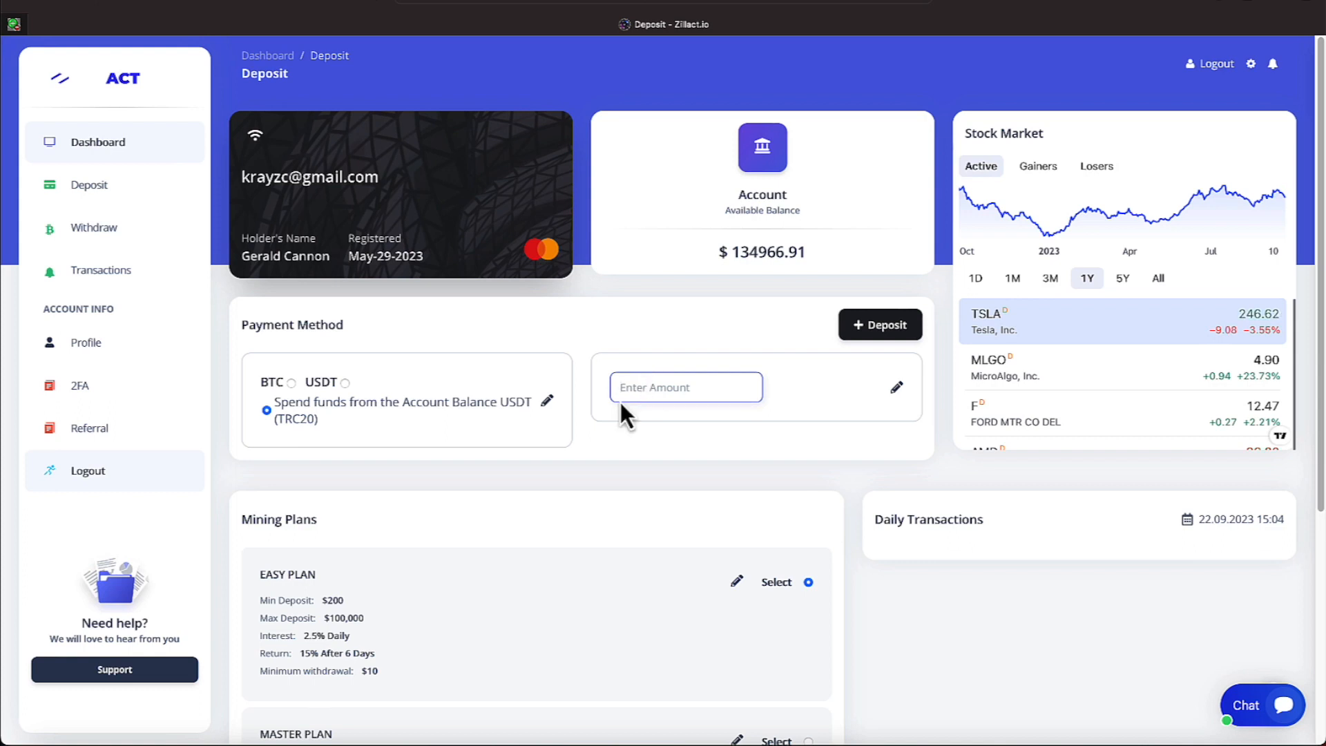
left_click(291, 382)
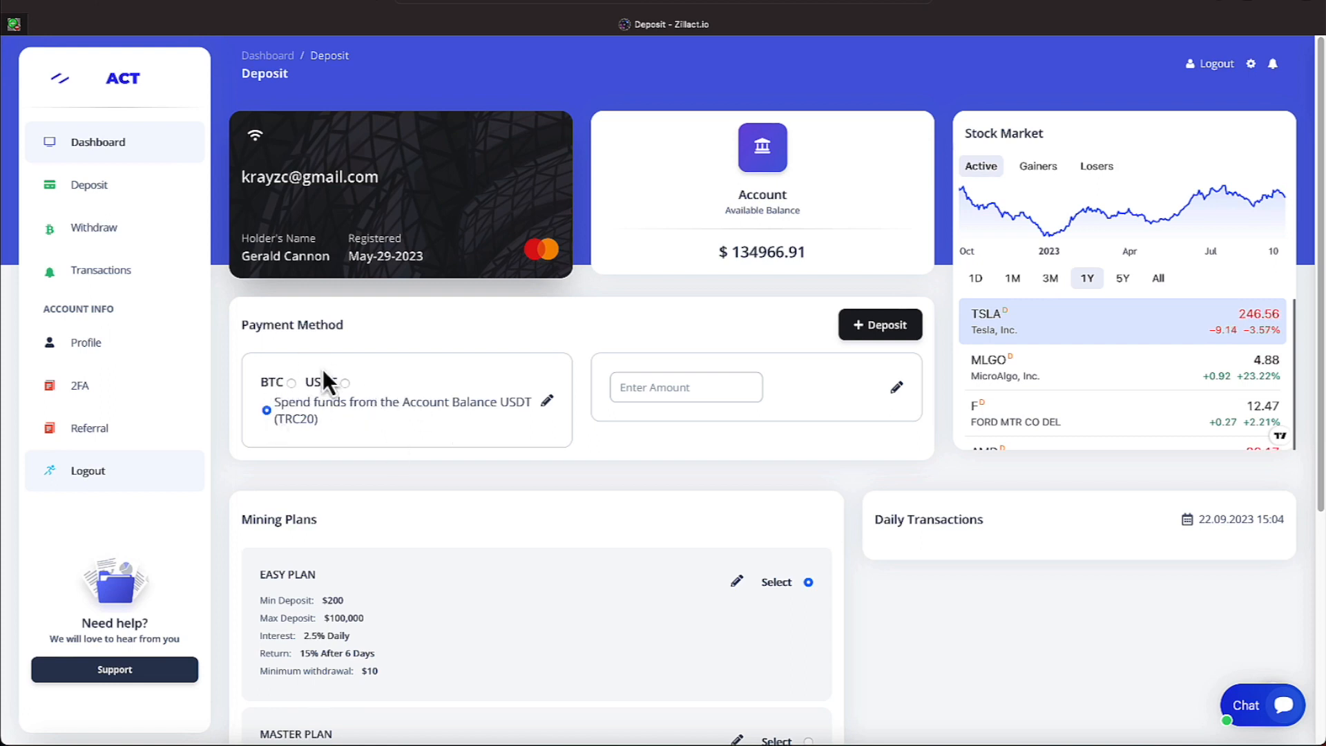
left_click(686, 387)
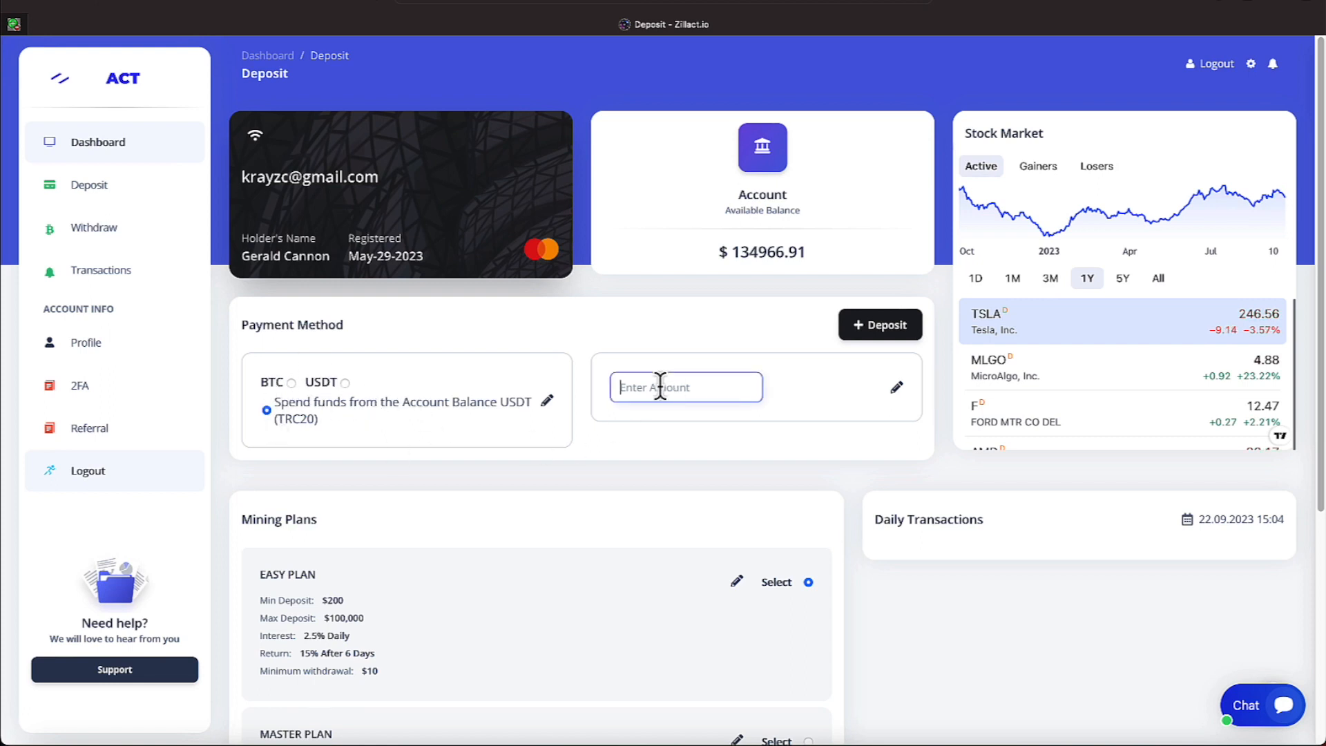
type("2")
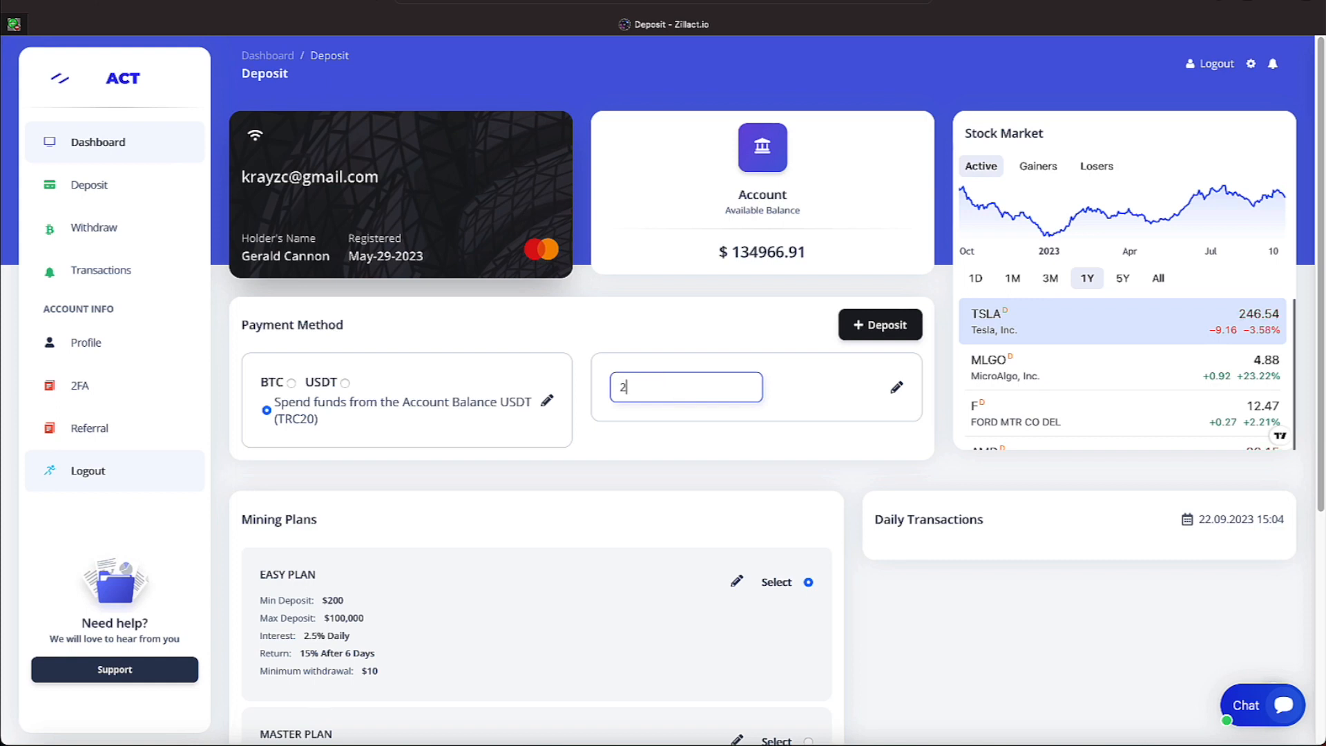
type("00")
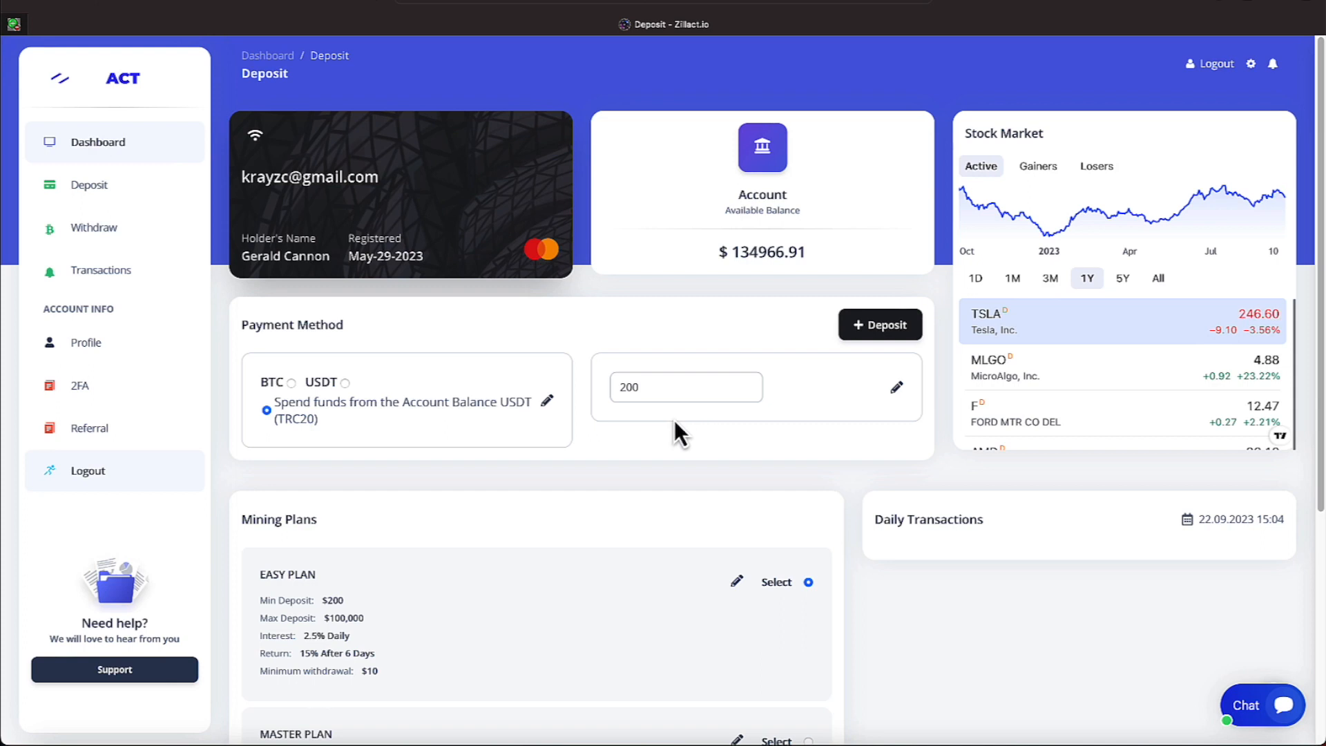
mouse_move(385, 431)
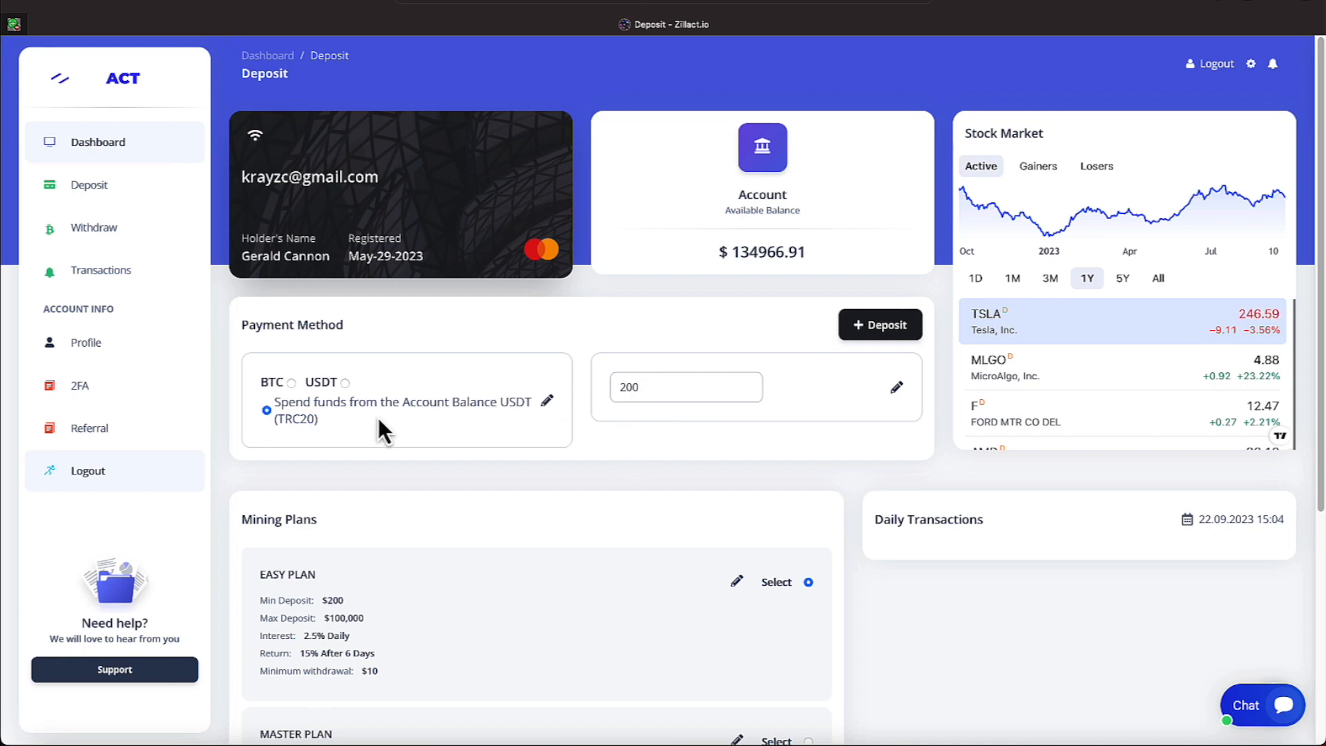
left_click(291, 382)
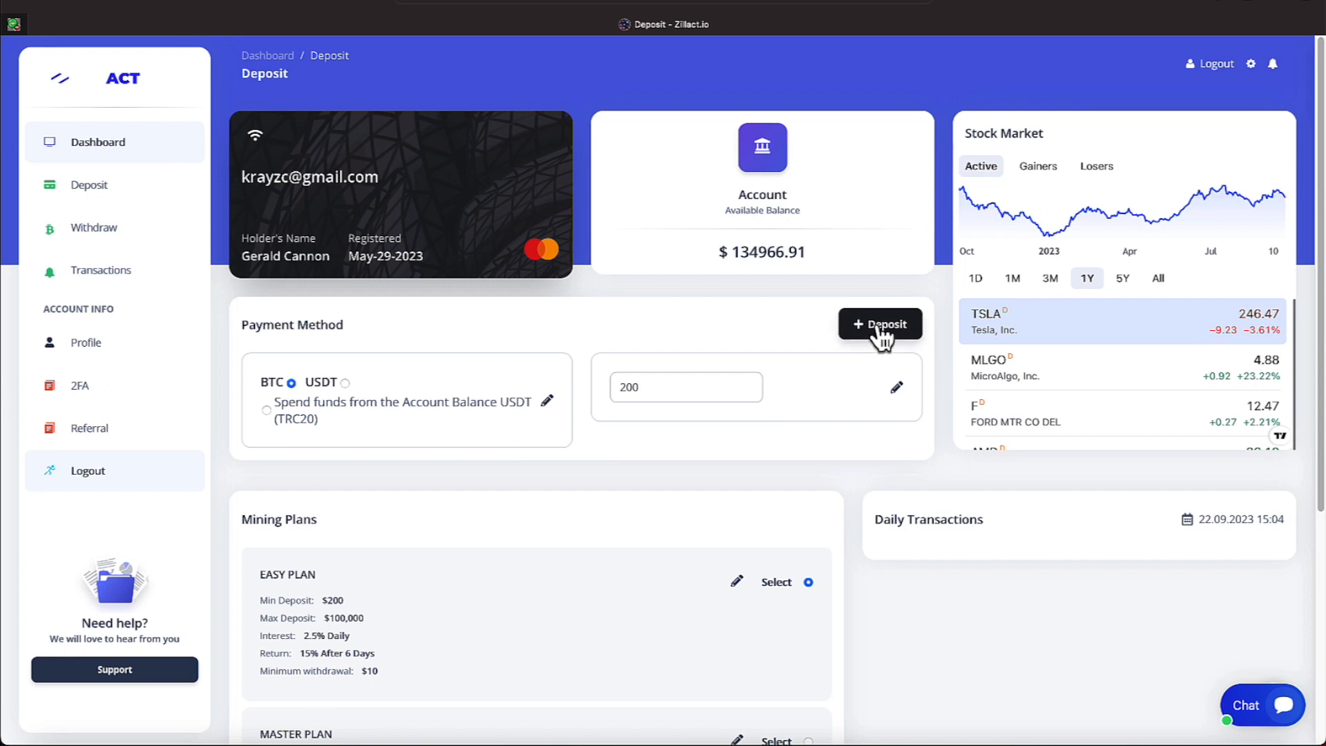
left_click(344, 381)
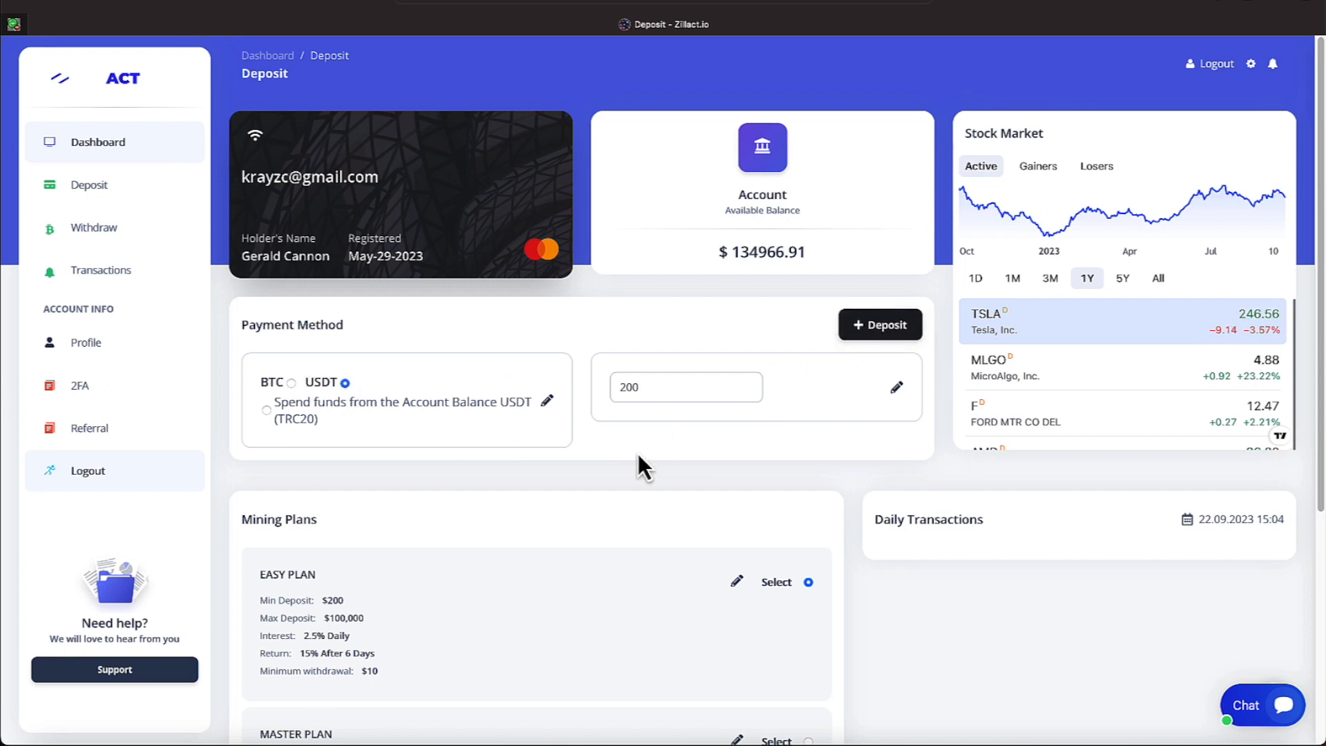
mouse_move(558, 533)
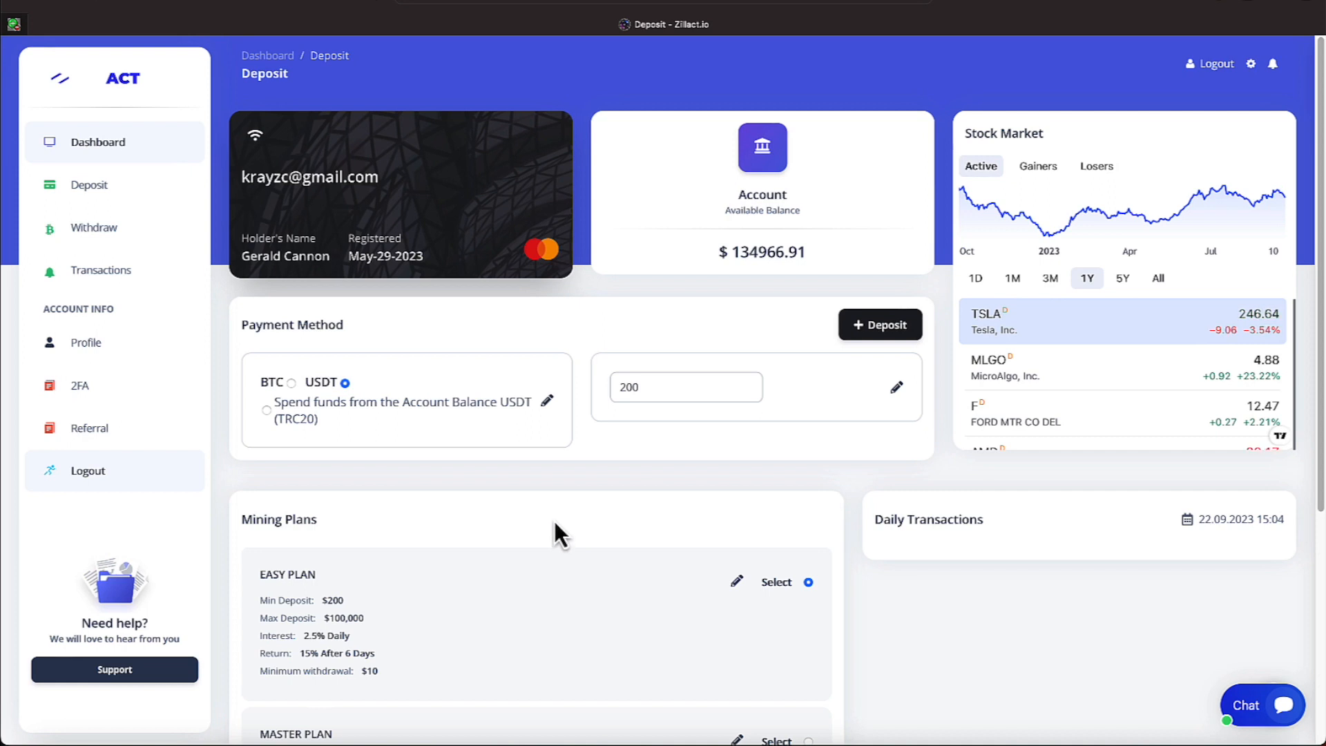
scroll("down", 3)
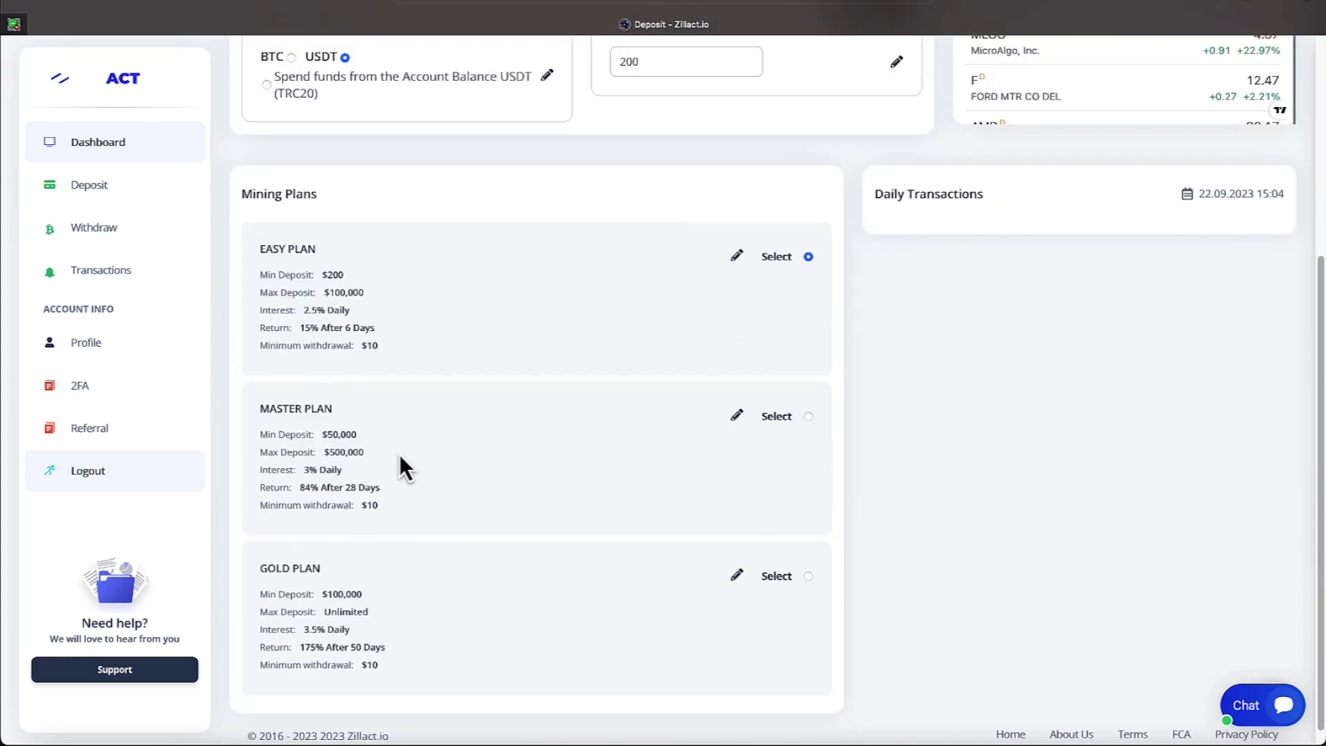
mouse_move(328, 331)
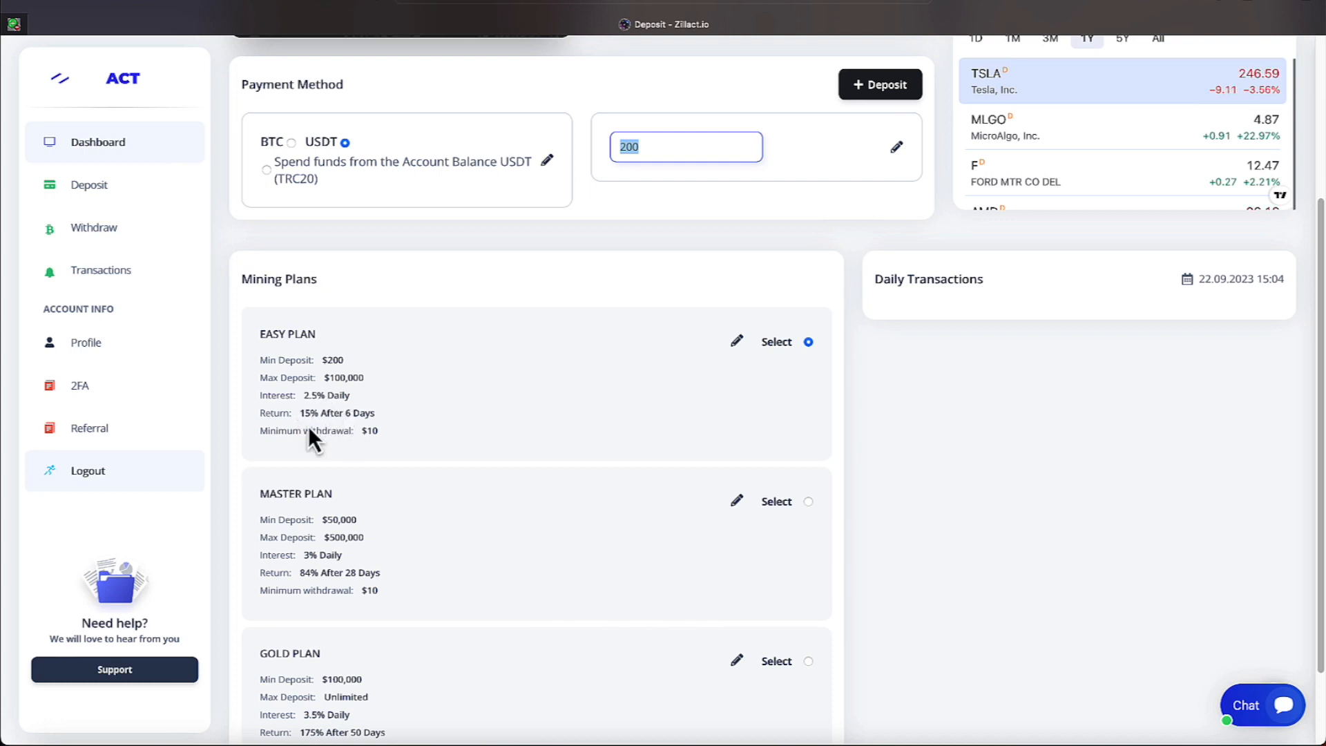
scroll("down", 3)
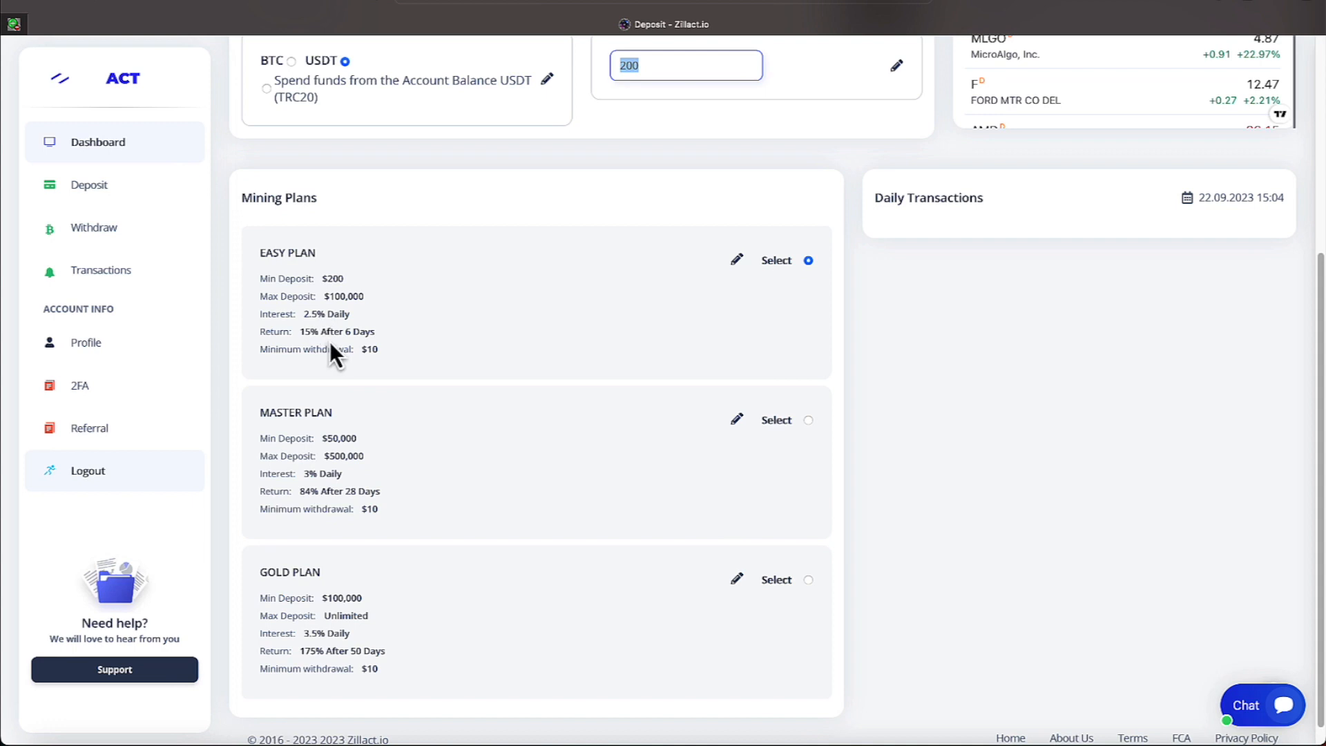
mouse_move(382, 510)
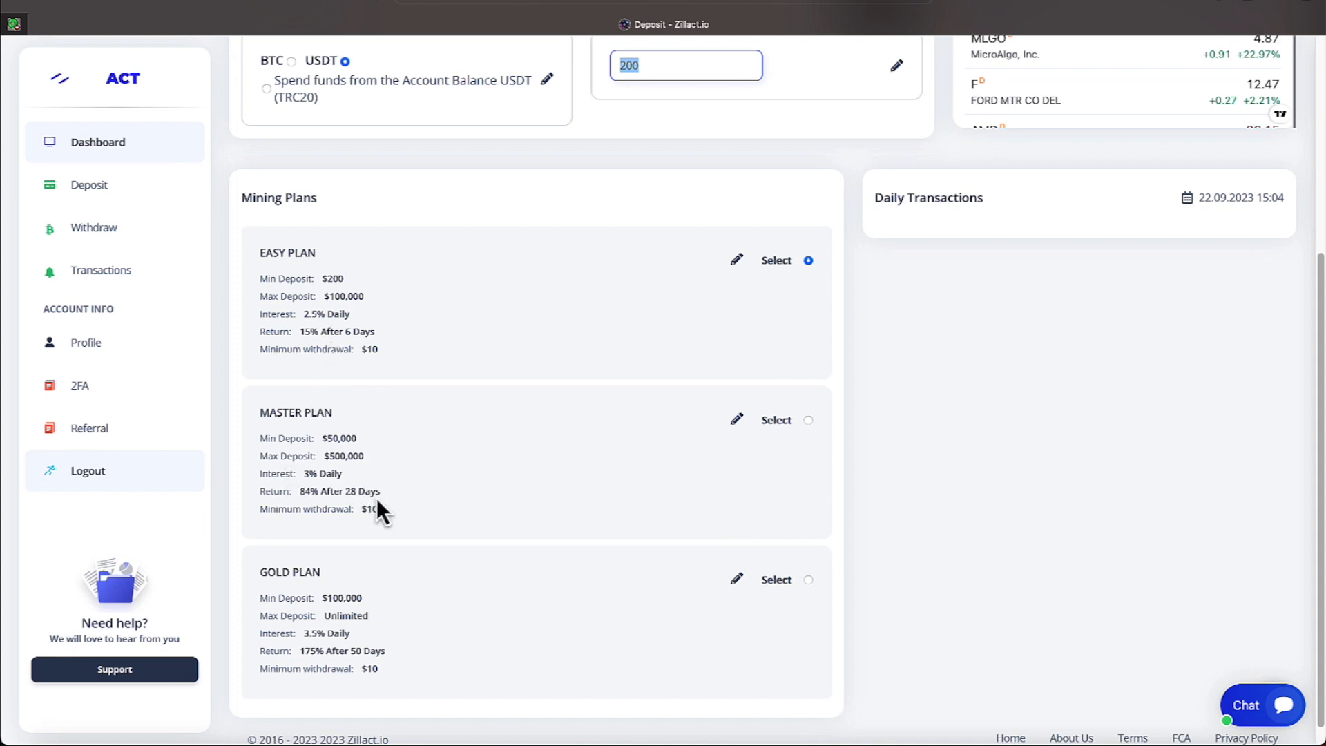
scroll("down", 3)
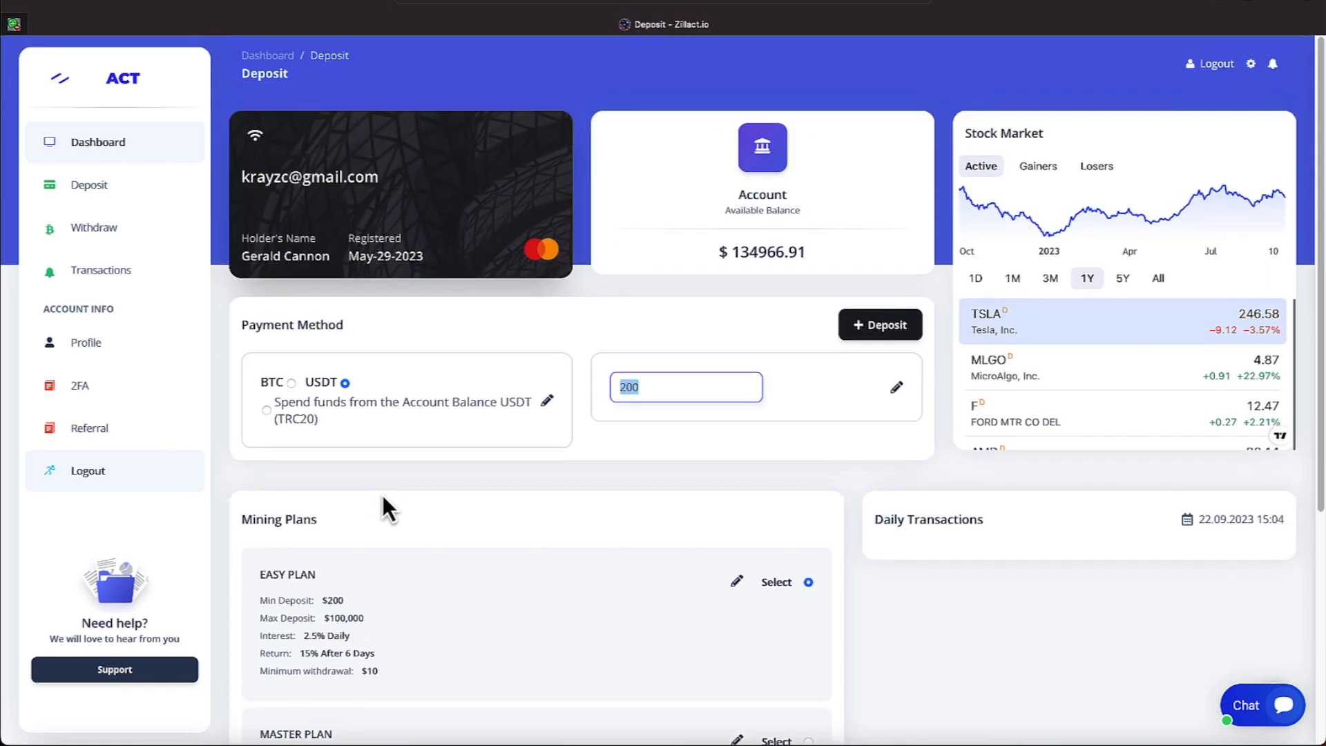
mouse_move(434, 271)
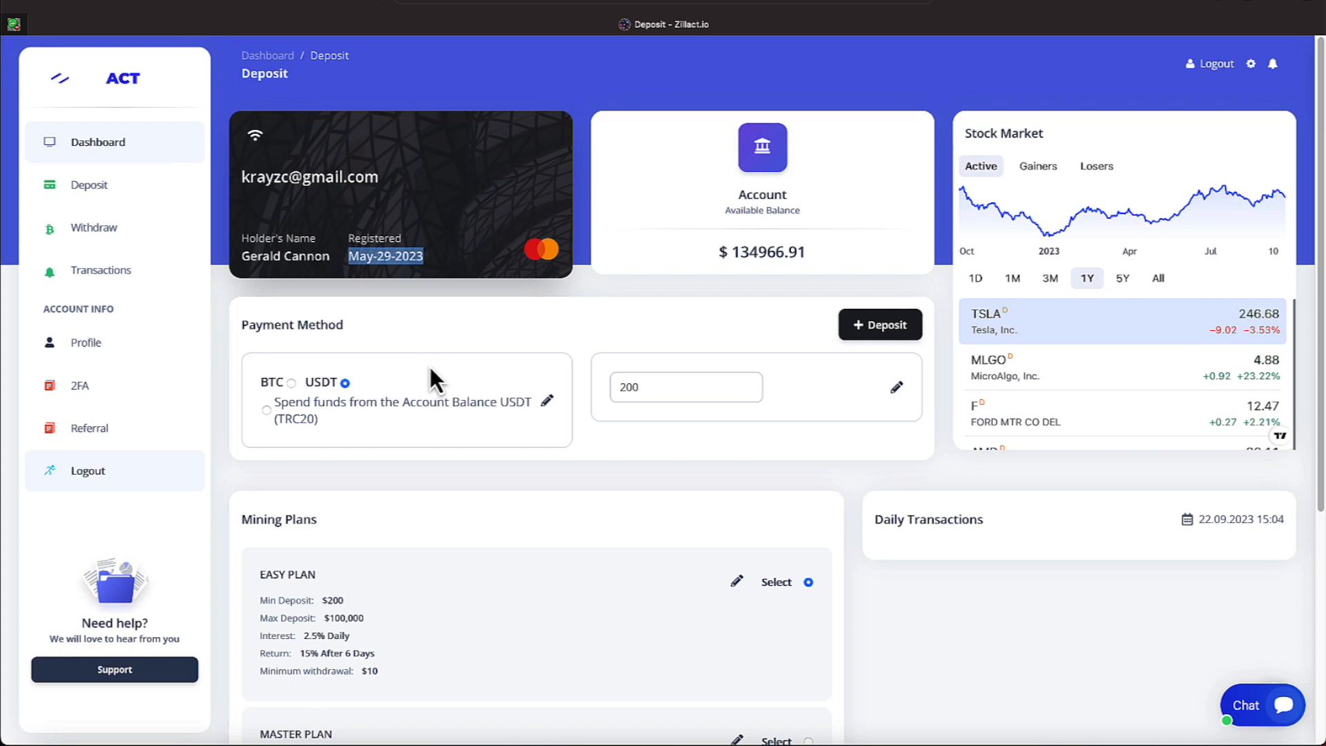
mouse_move(118, 188)
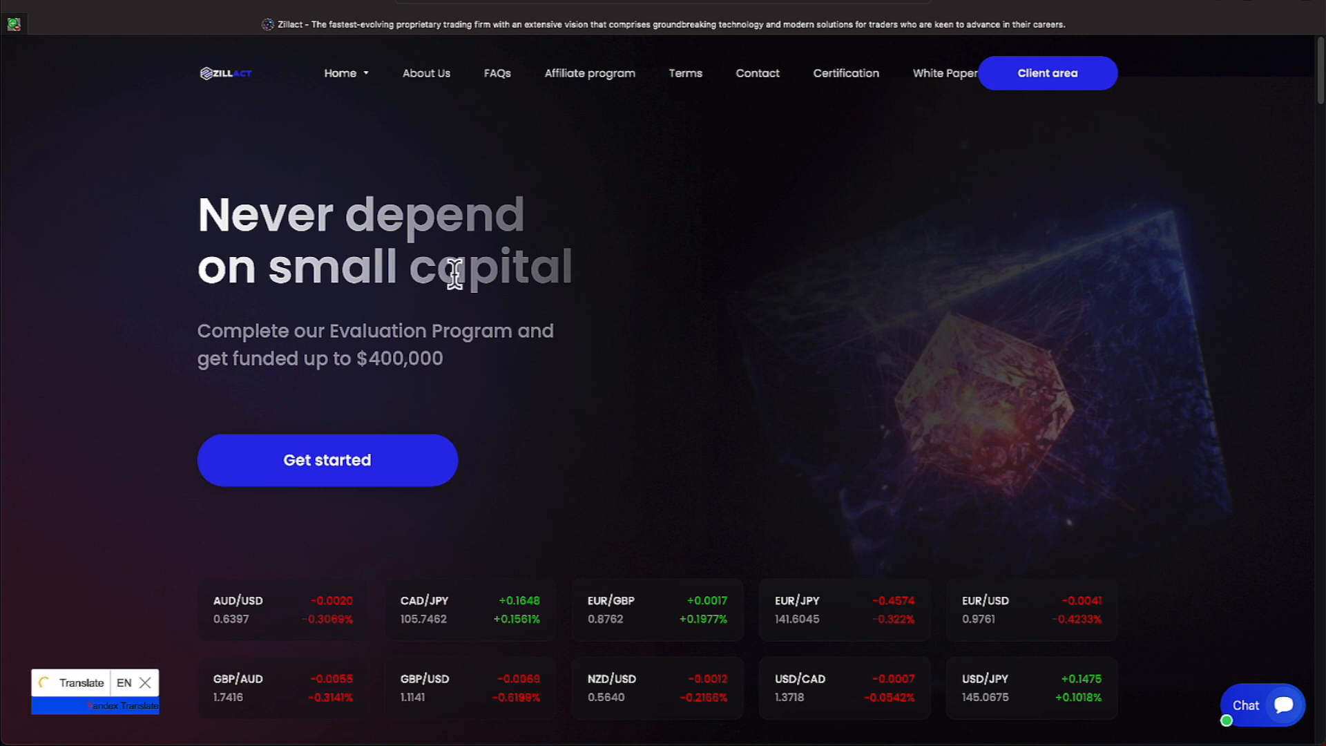
scroll("down", 3)
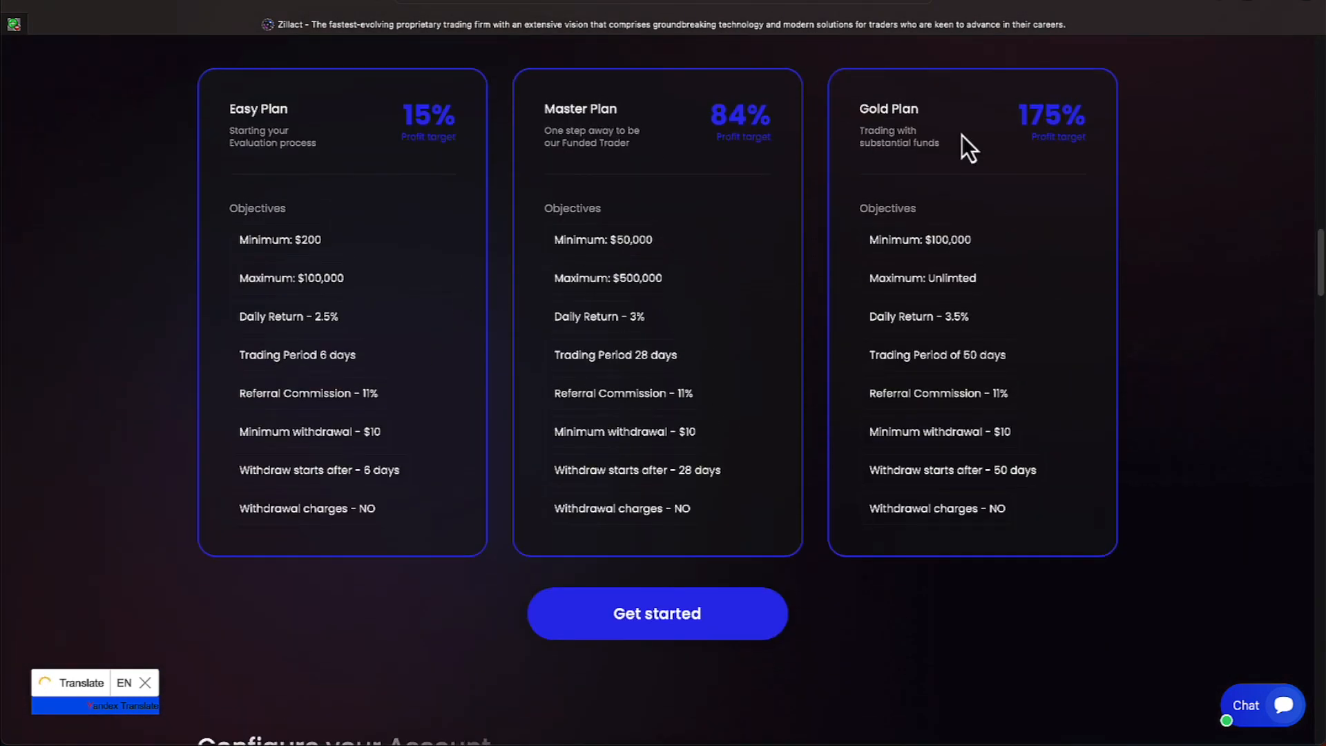
mouse_move(934, 474)
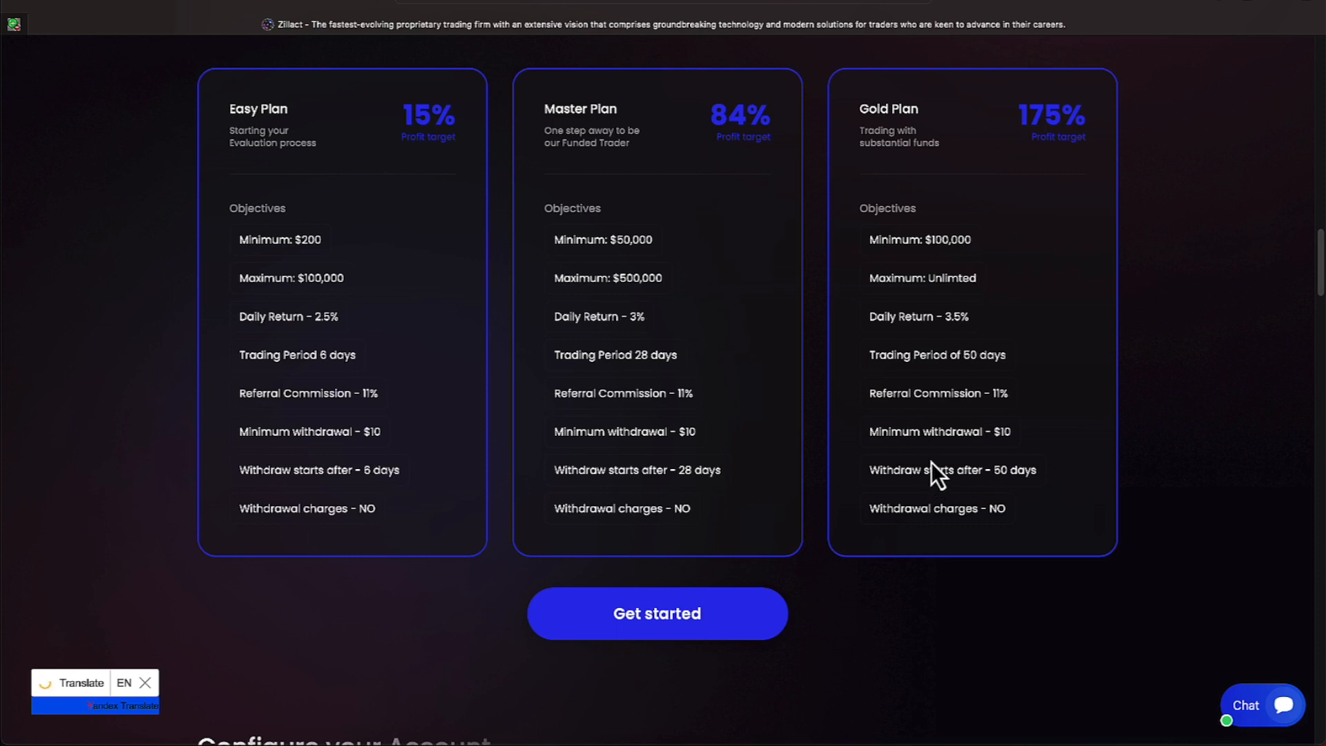
mouse_move(639, 385)
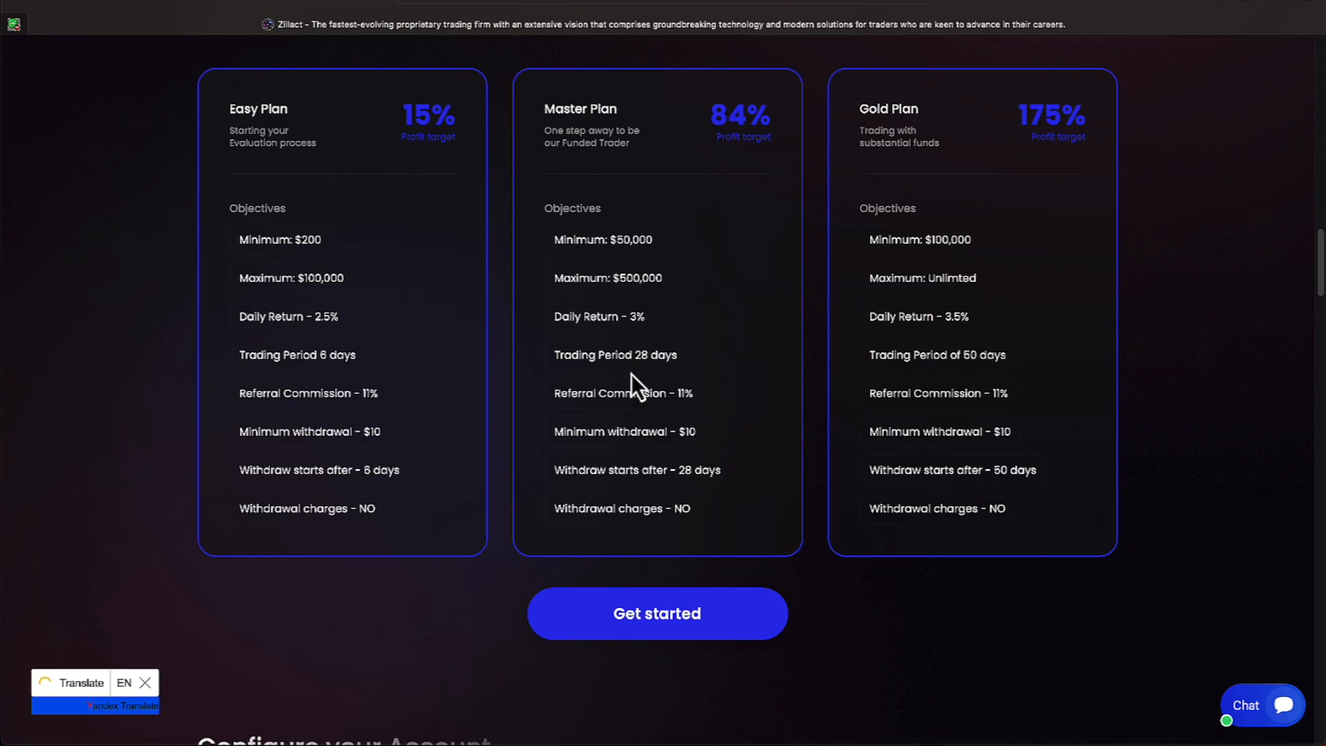
mouse_move(320, 316)
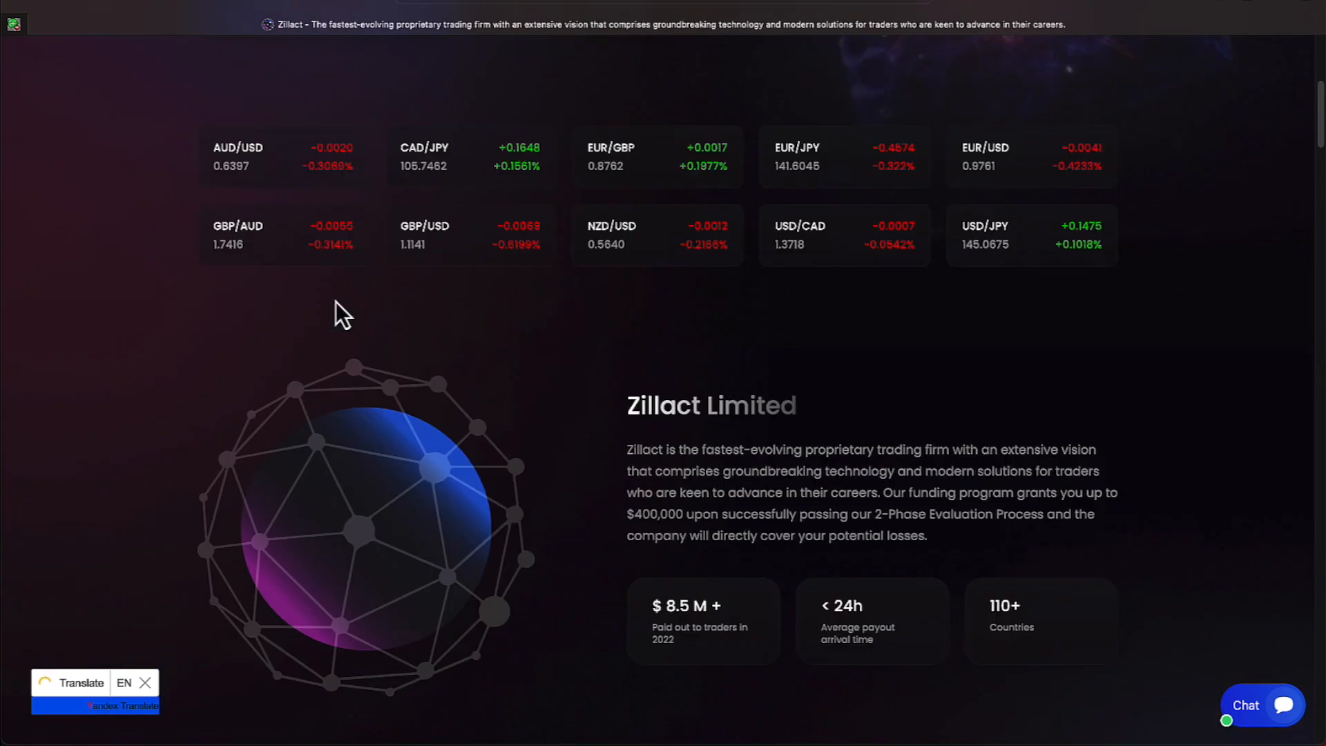
scroll("up", 3)
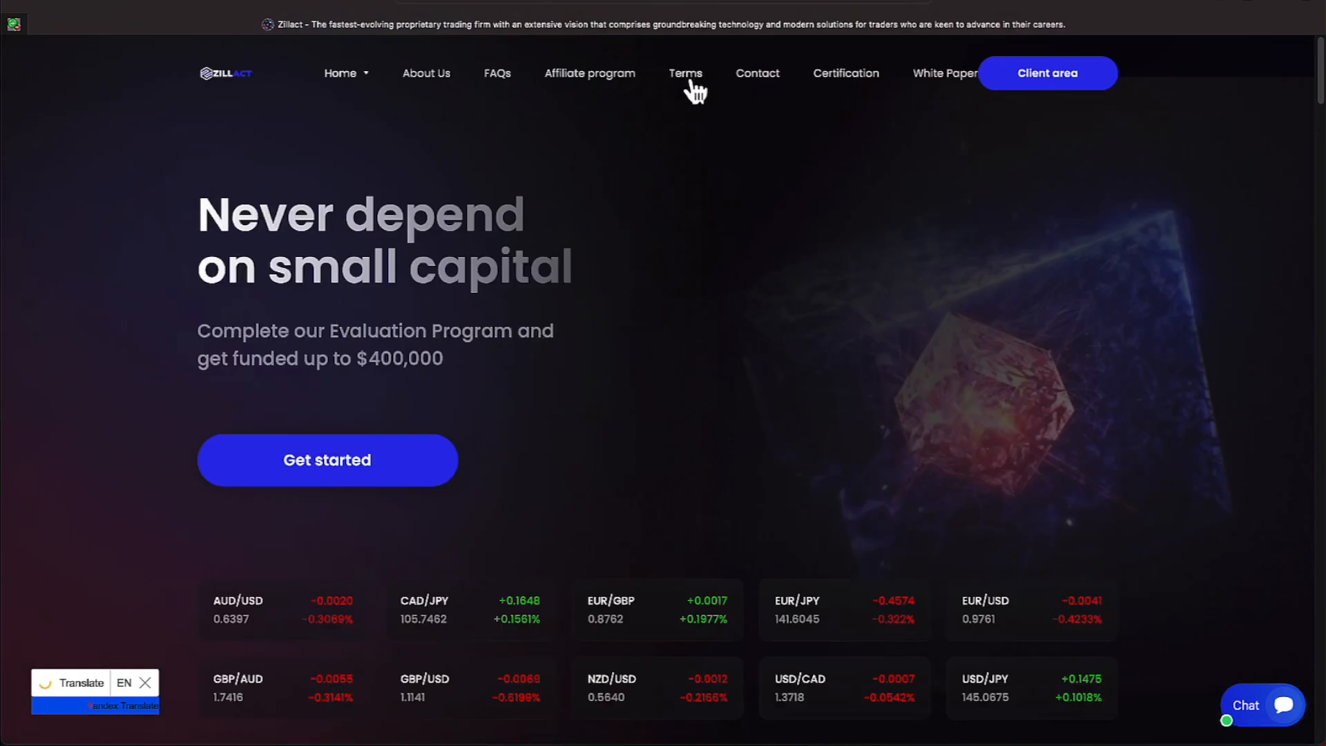
- Open the Terms of Use page and scroll through its terms
left_click(686, 73)
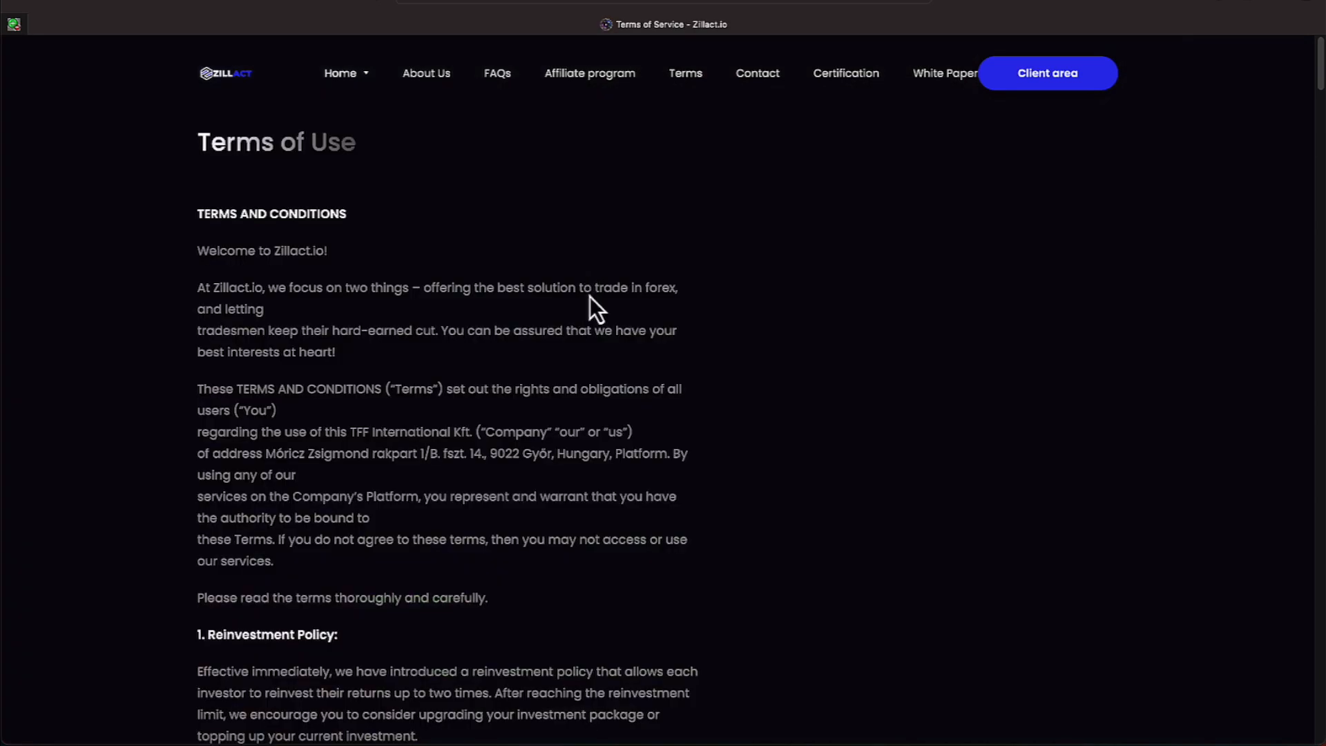
scroll("down", 3)
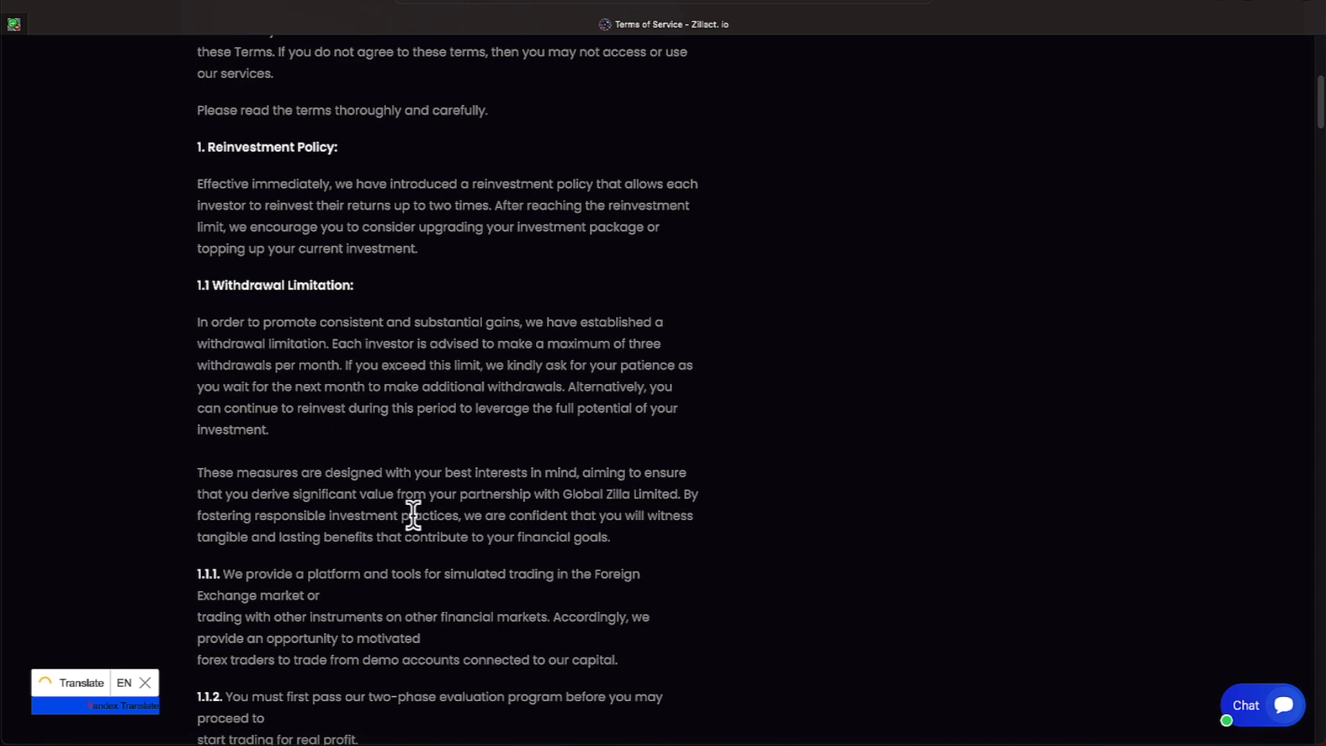
scroll("up", 3)
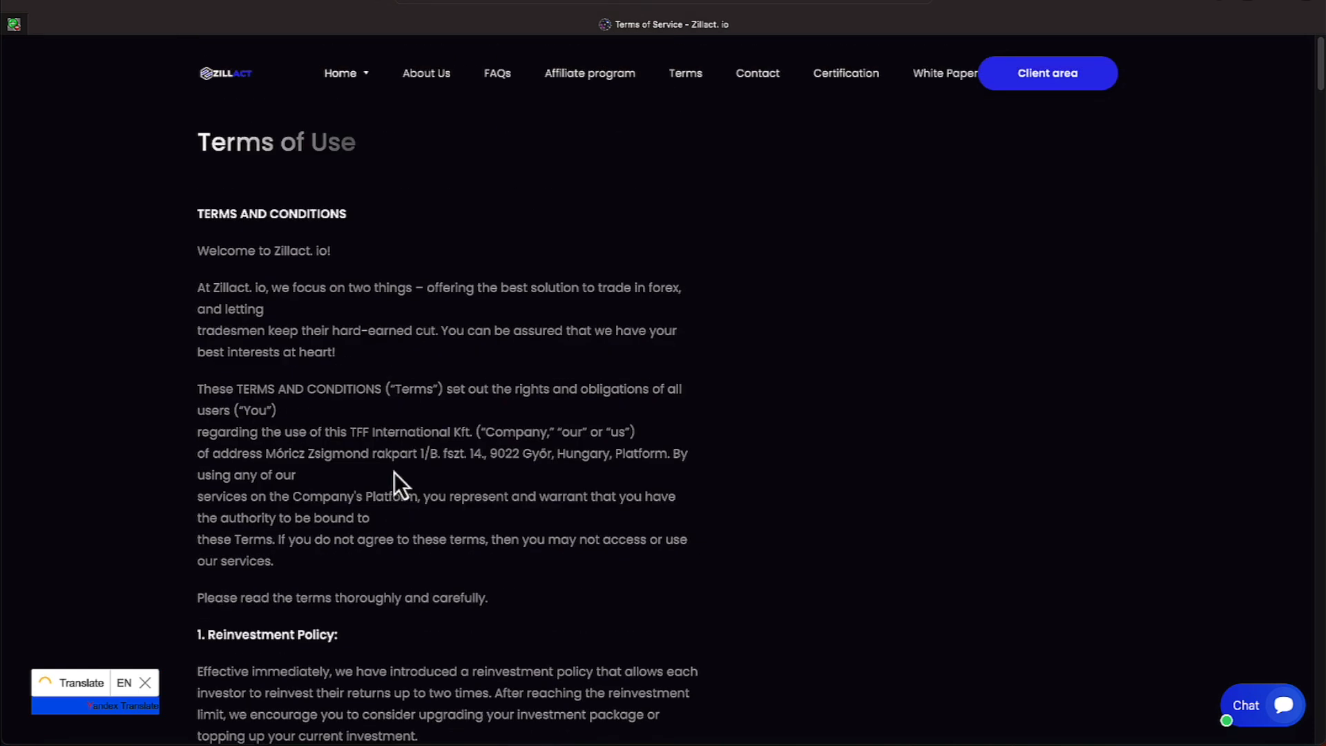
mouse_move(574, 195)
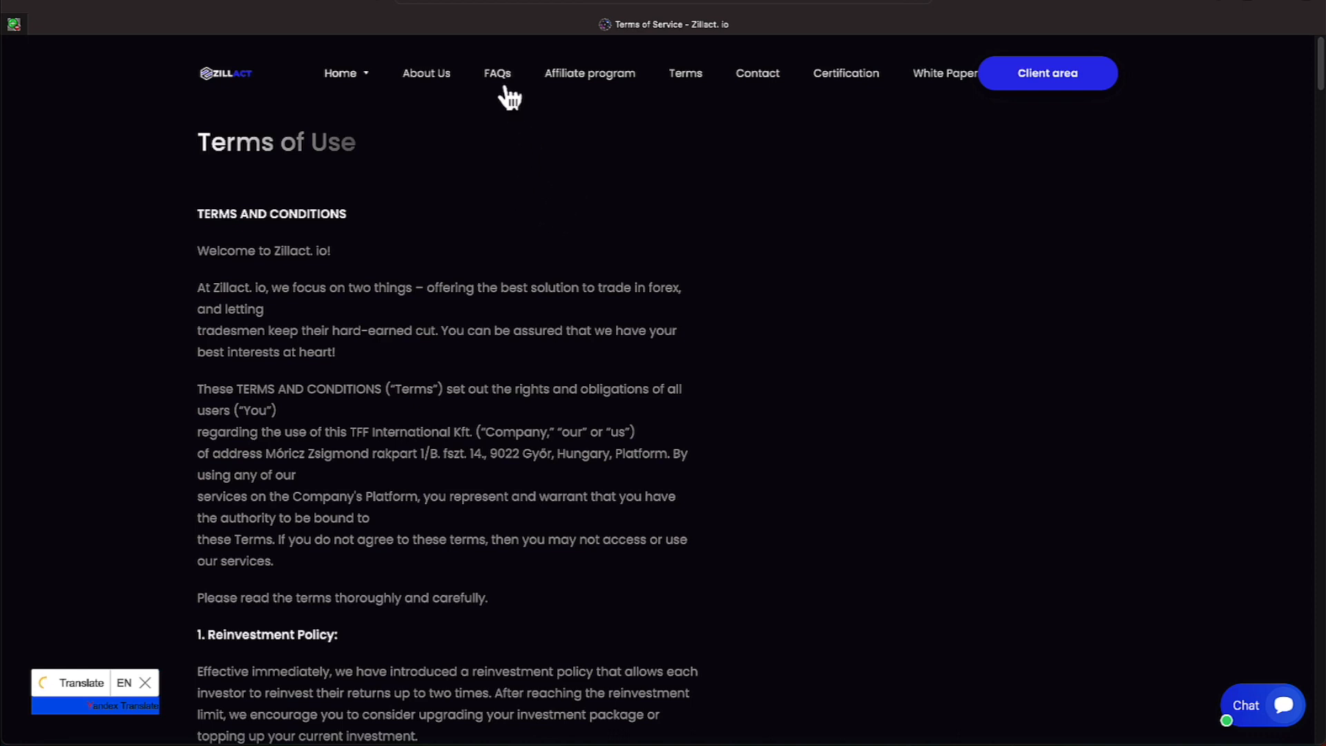
mouse_move(1172, 689)
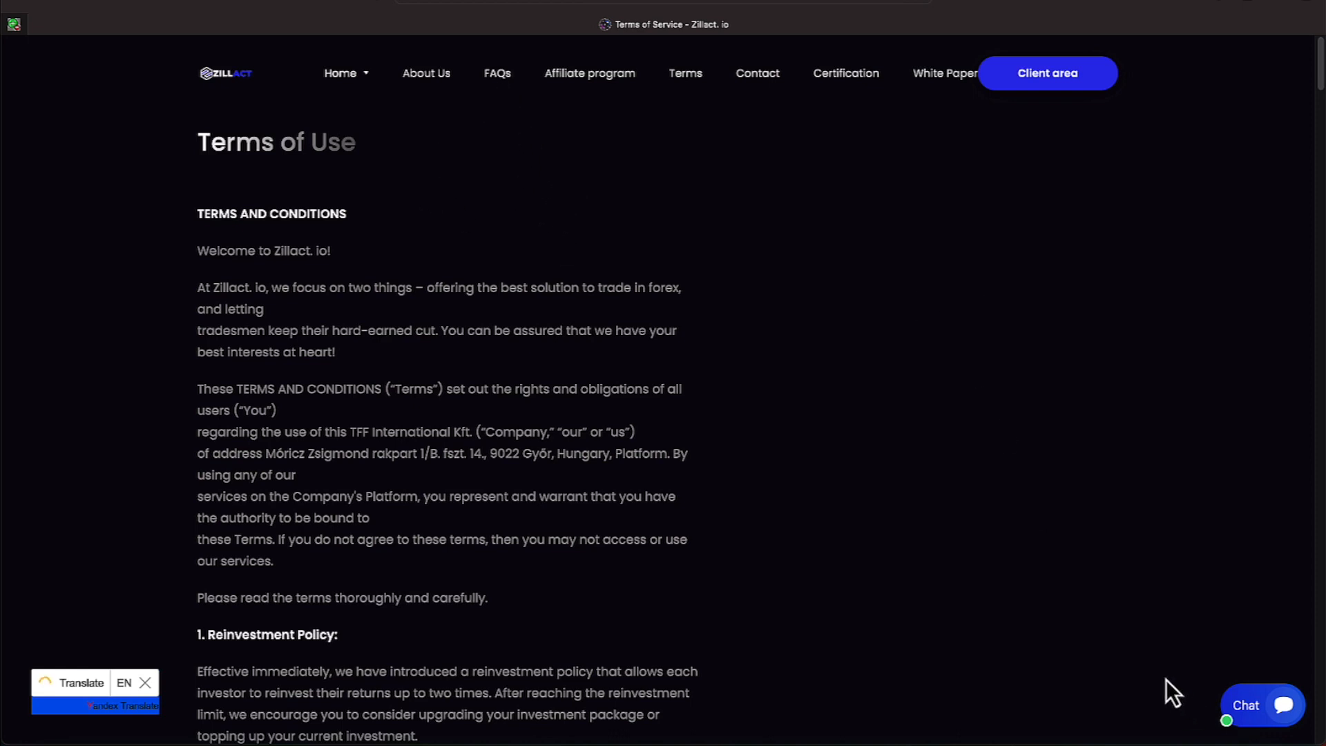
mouse_move(949, 421)
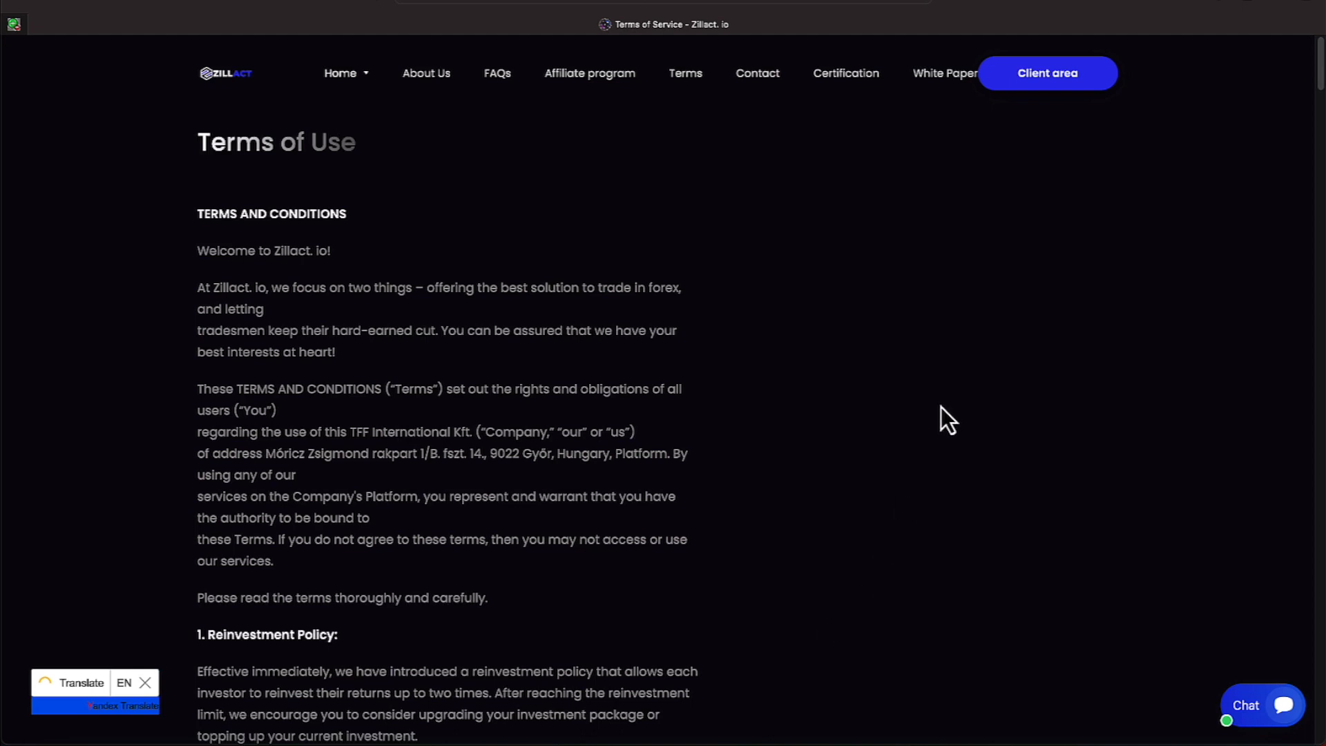
mouse_move(990, 397)
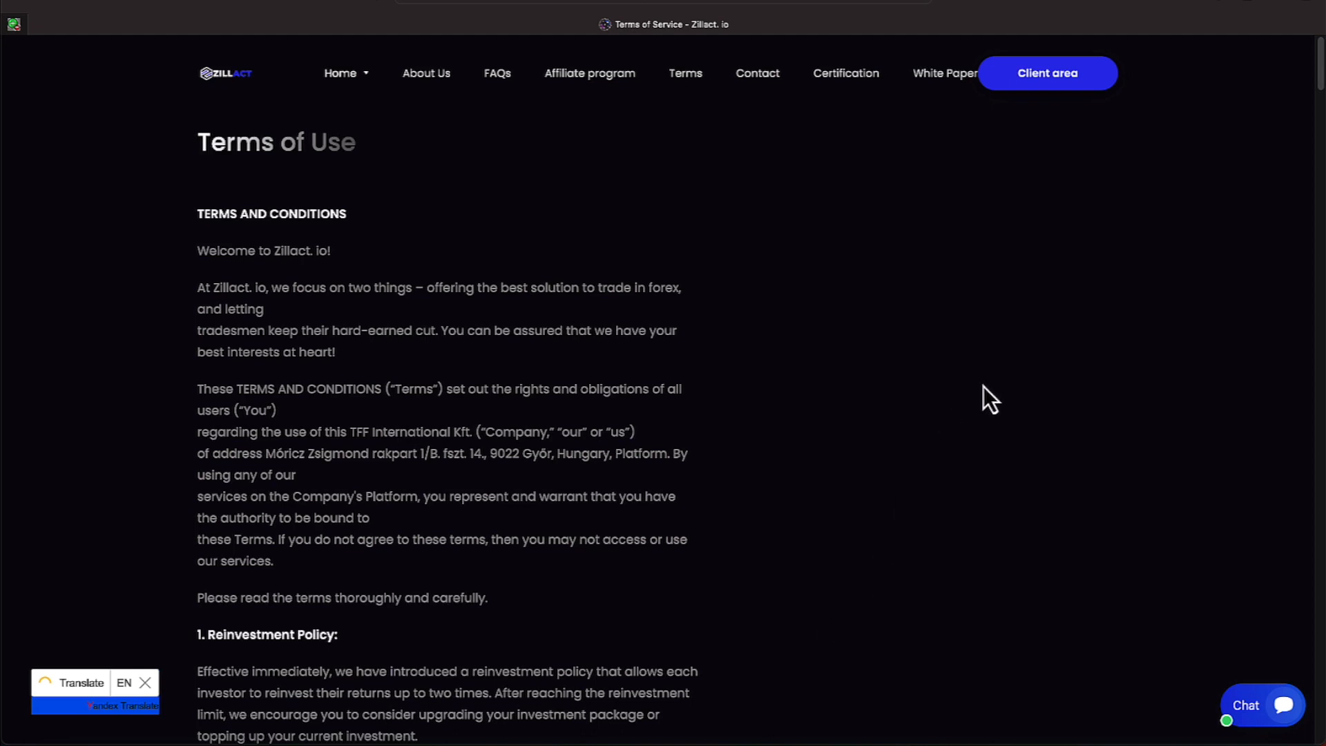
mouse_move(999, 640)
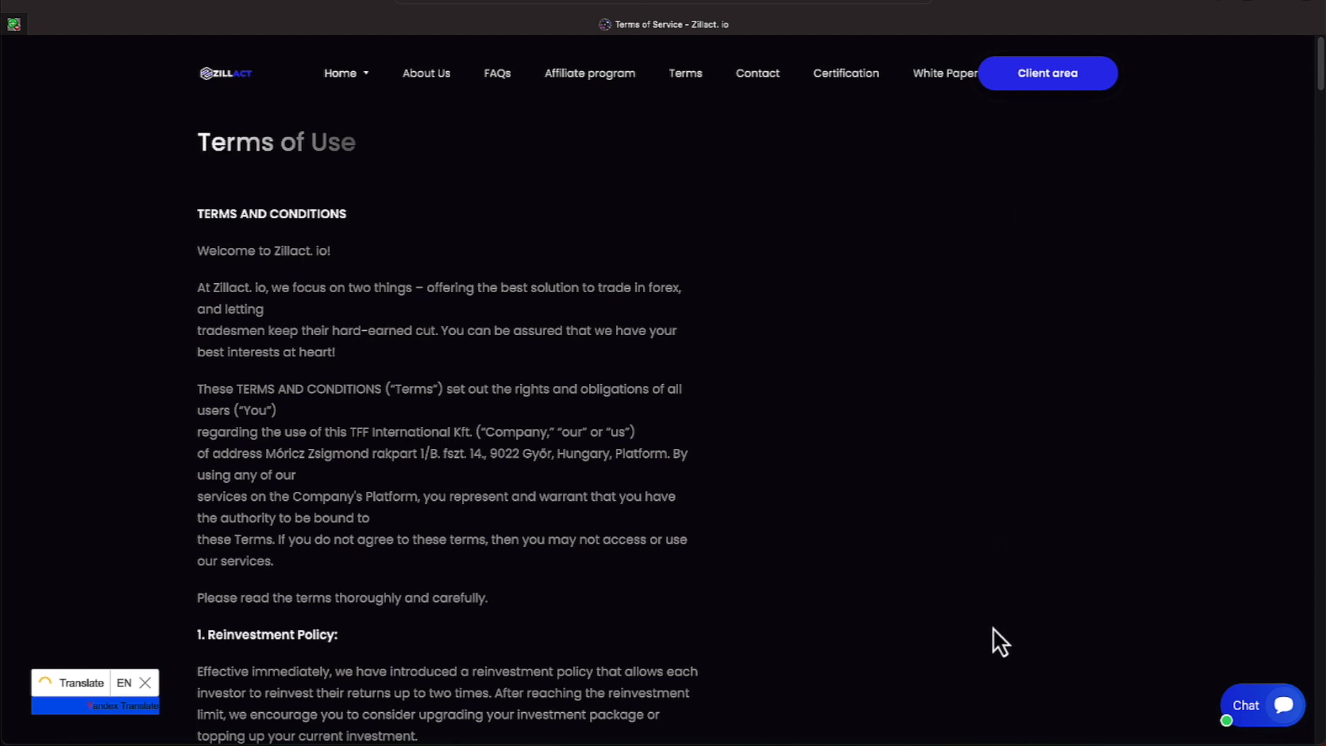